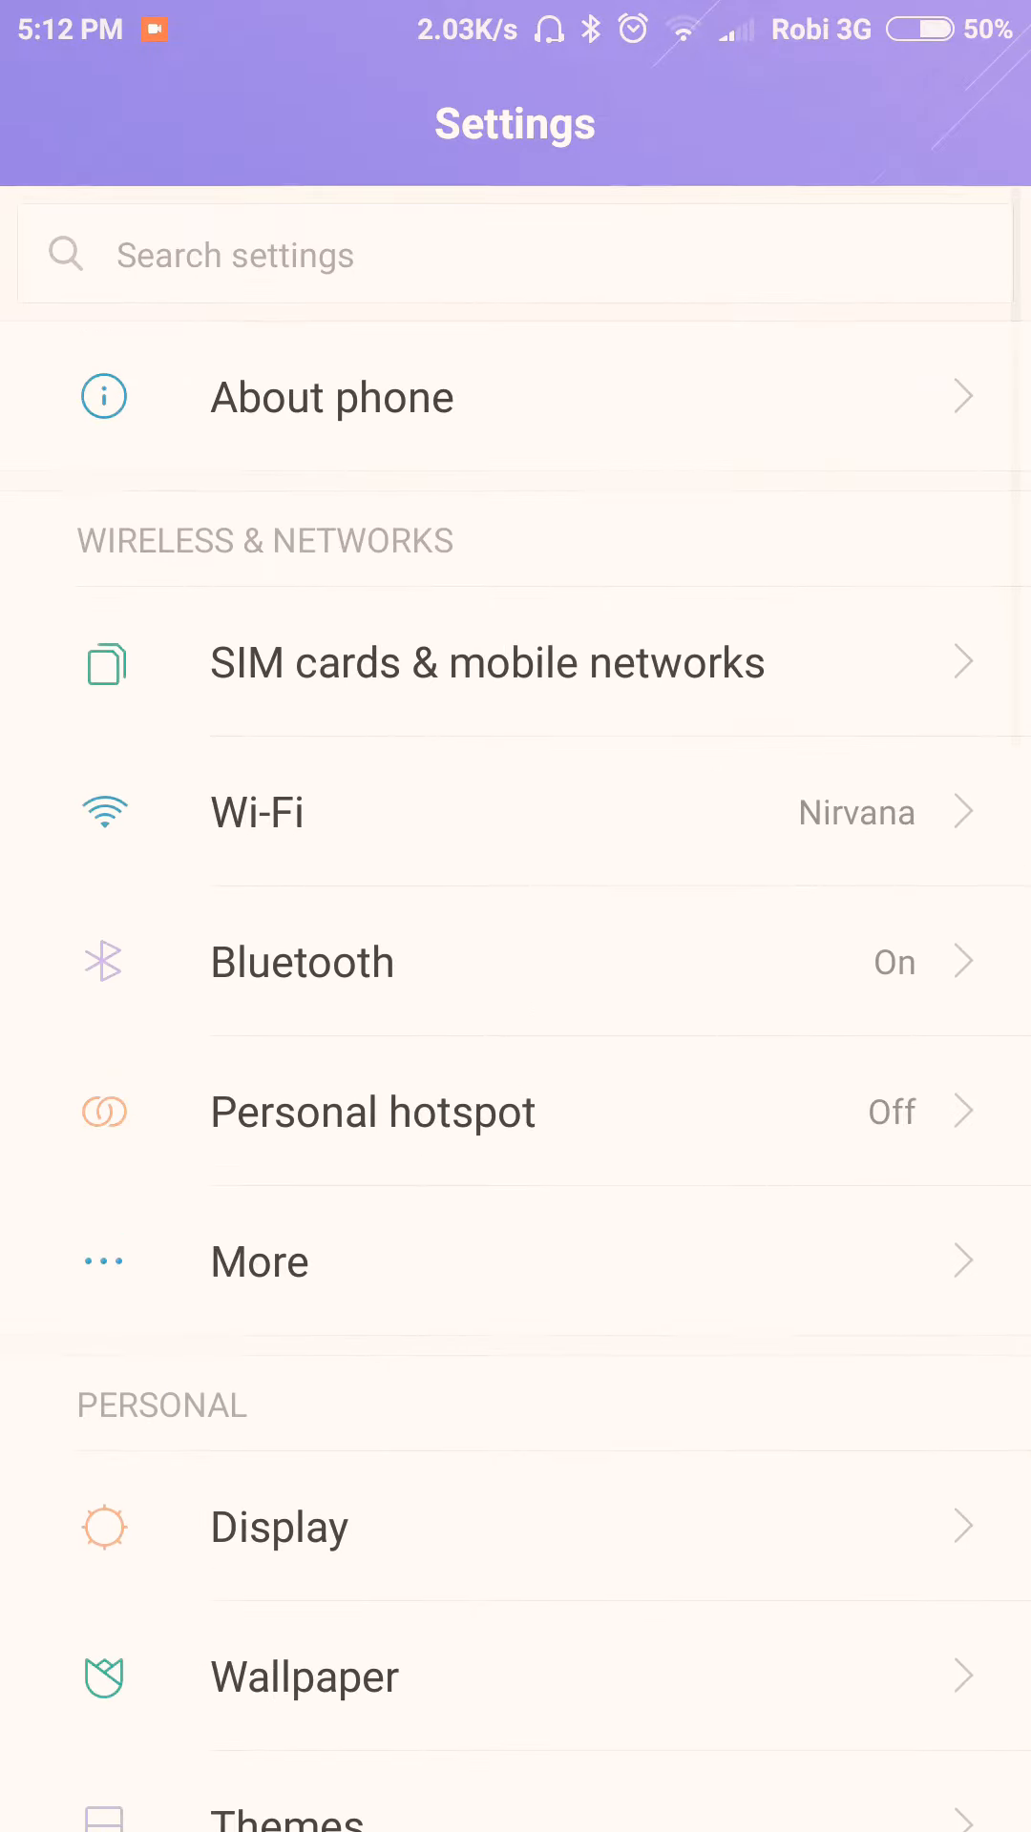
# Step: Open About phone and scroll through the device details to the MIUI version
pyautogui.click(331, 396)
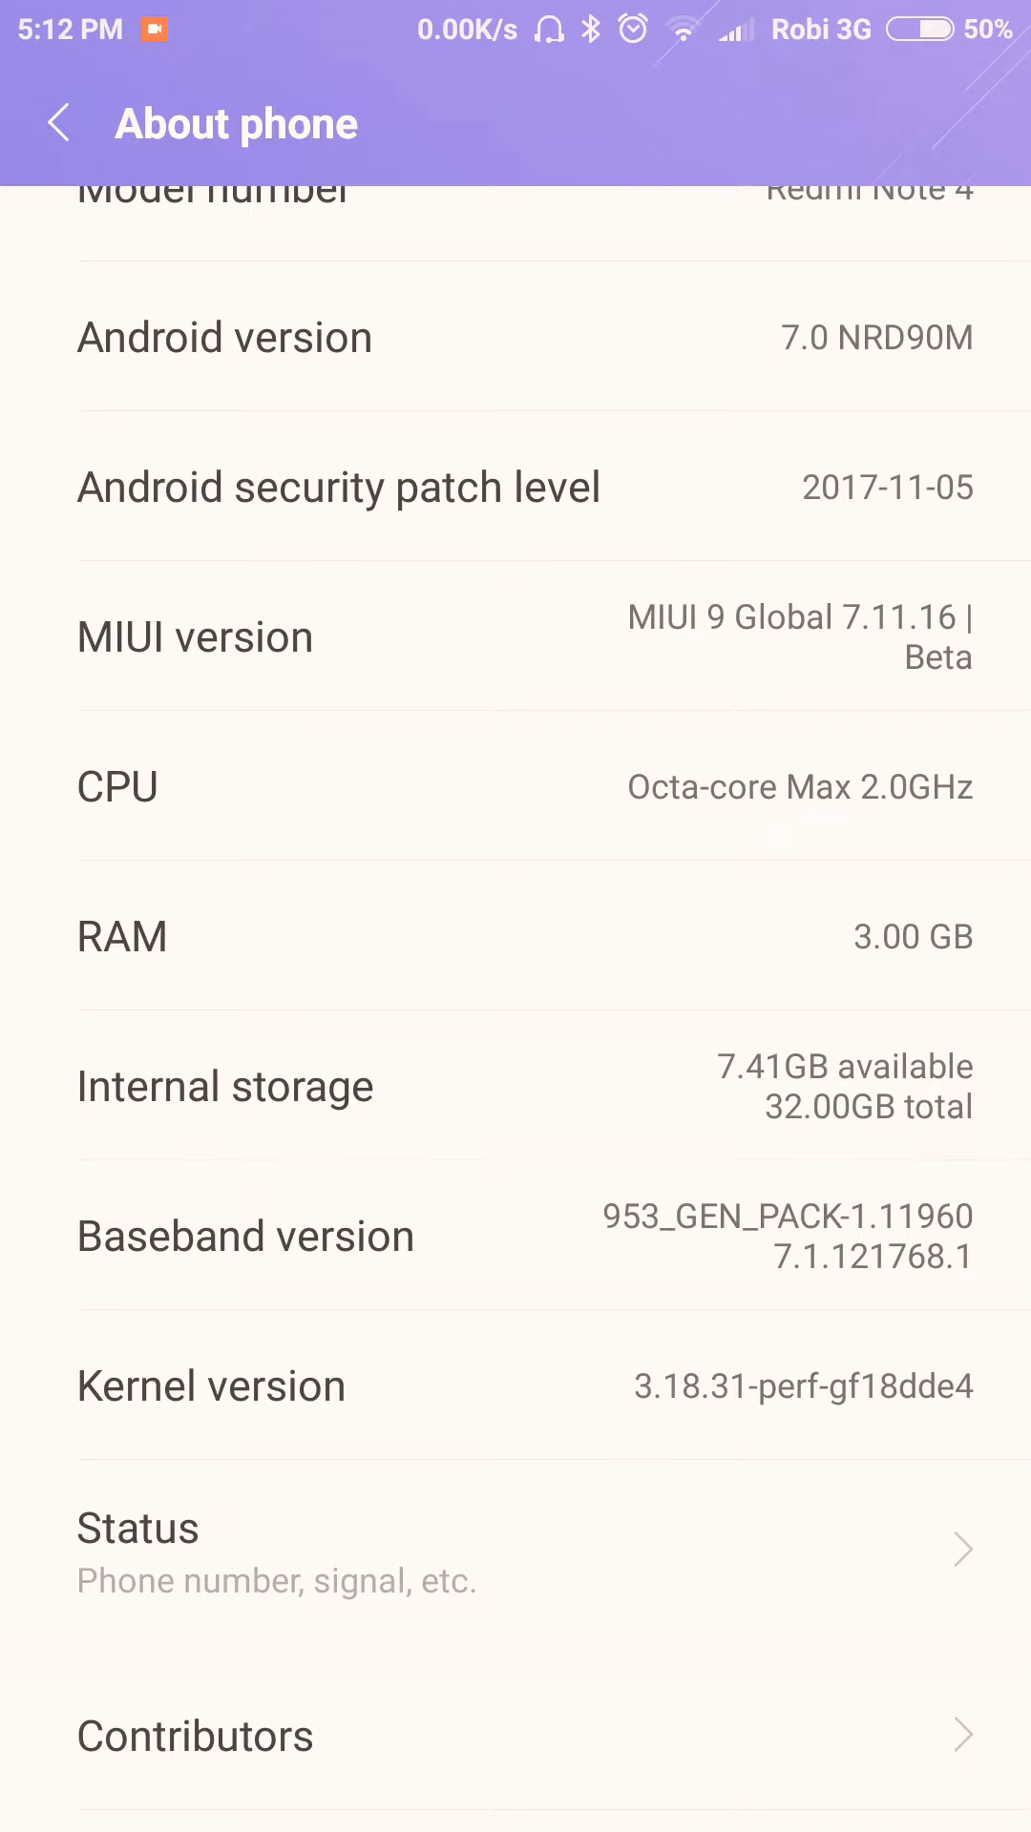
pyautogui.scroll(3)
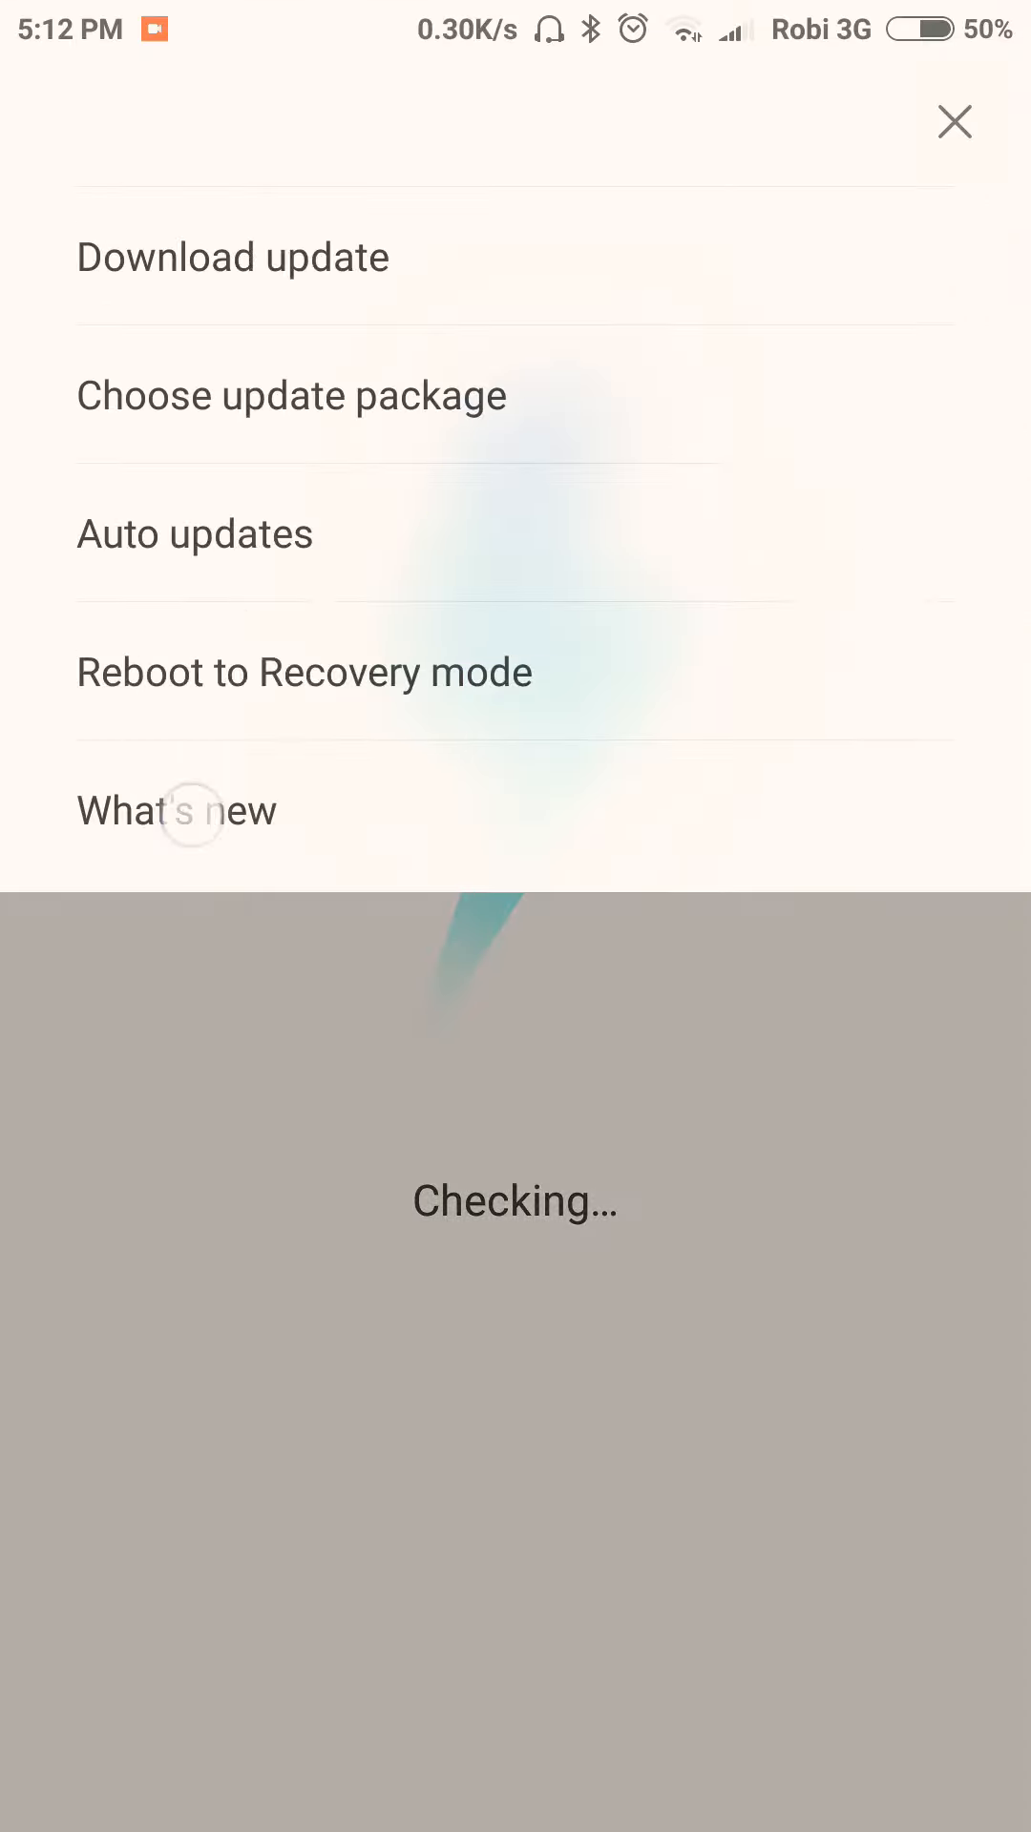
# Step: Dismiss the Updater's options menu and head back toward Settings
pyautogui.click(952, 121)
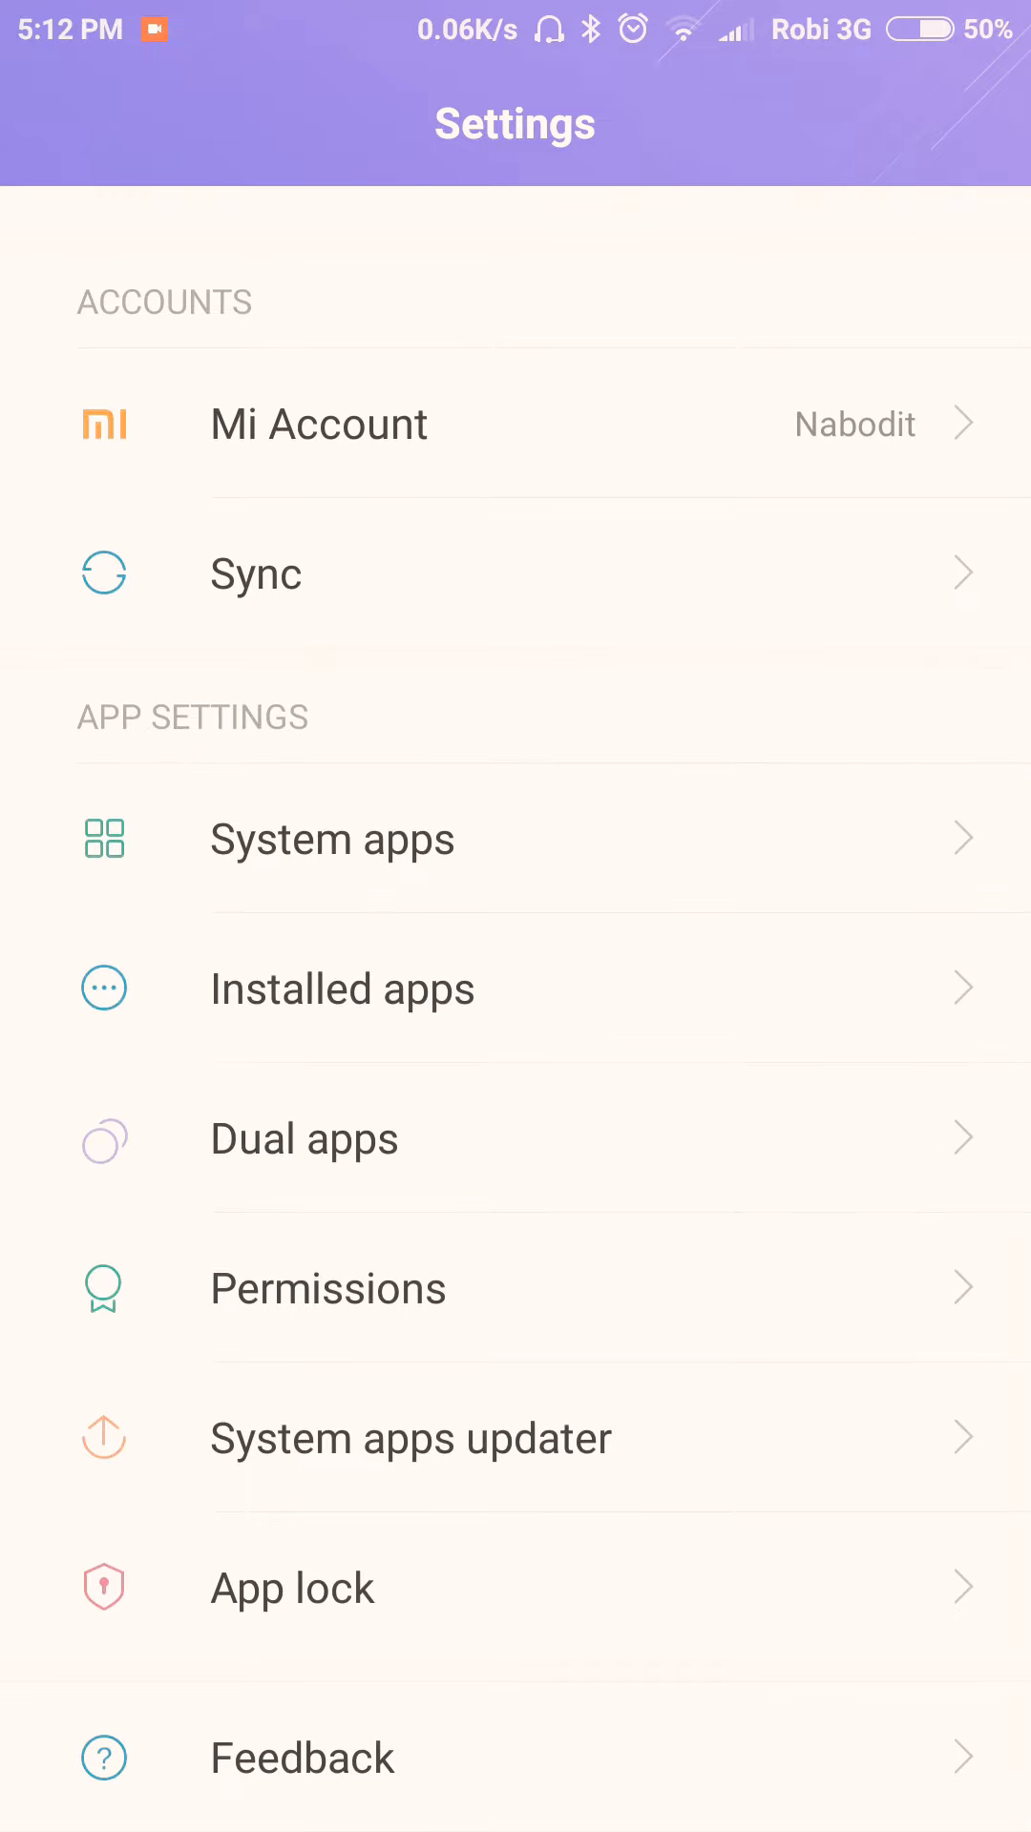
# Step: Open Installed apps and sort the app list by usage frequency
pyautogui.scroll(-3)
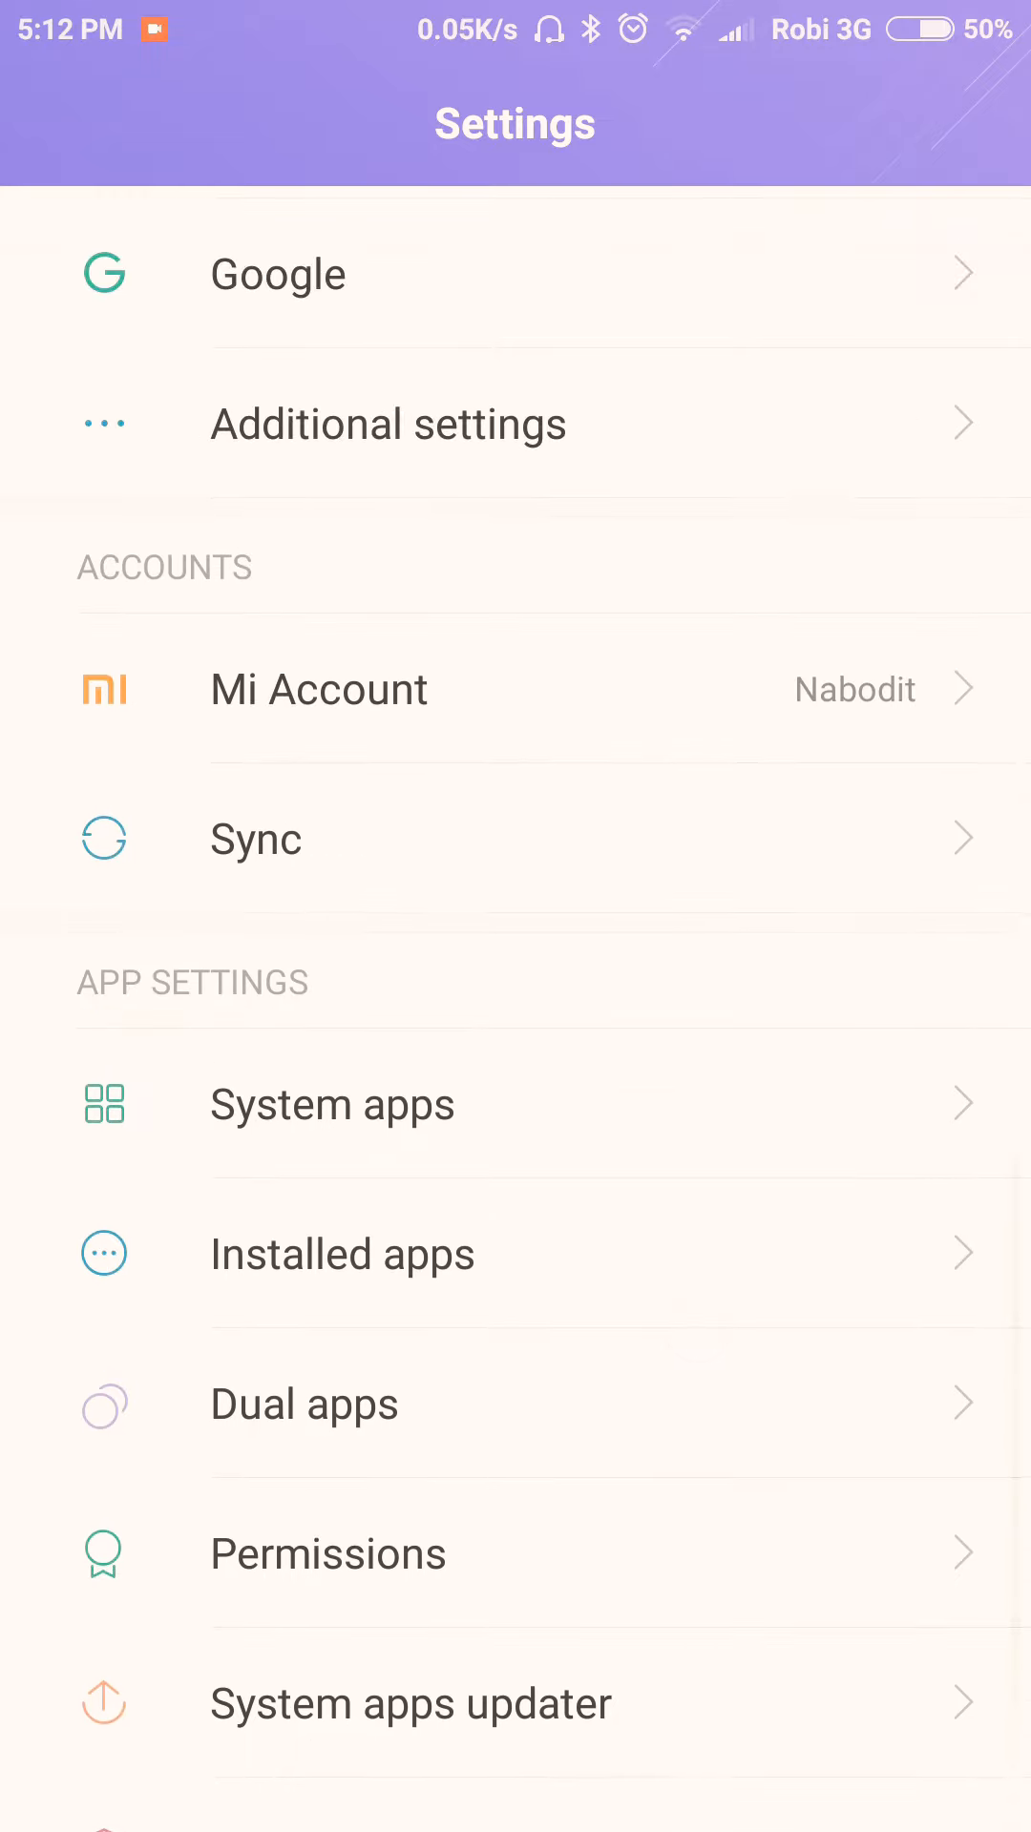
pyautogui.click(343, 1254)
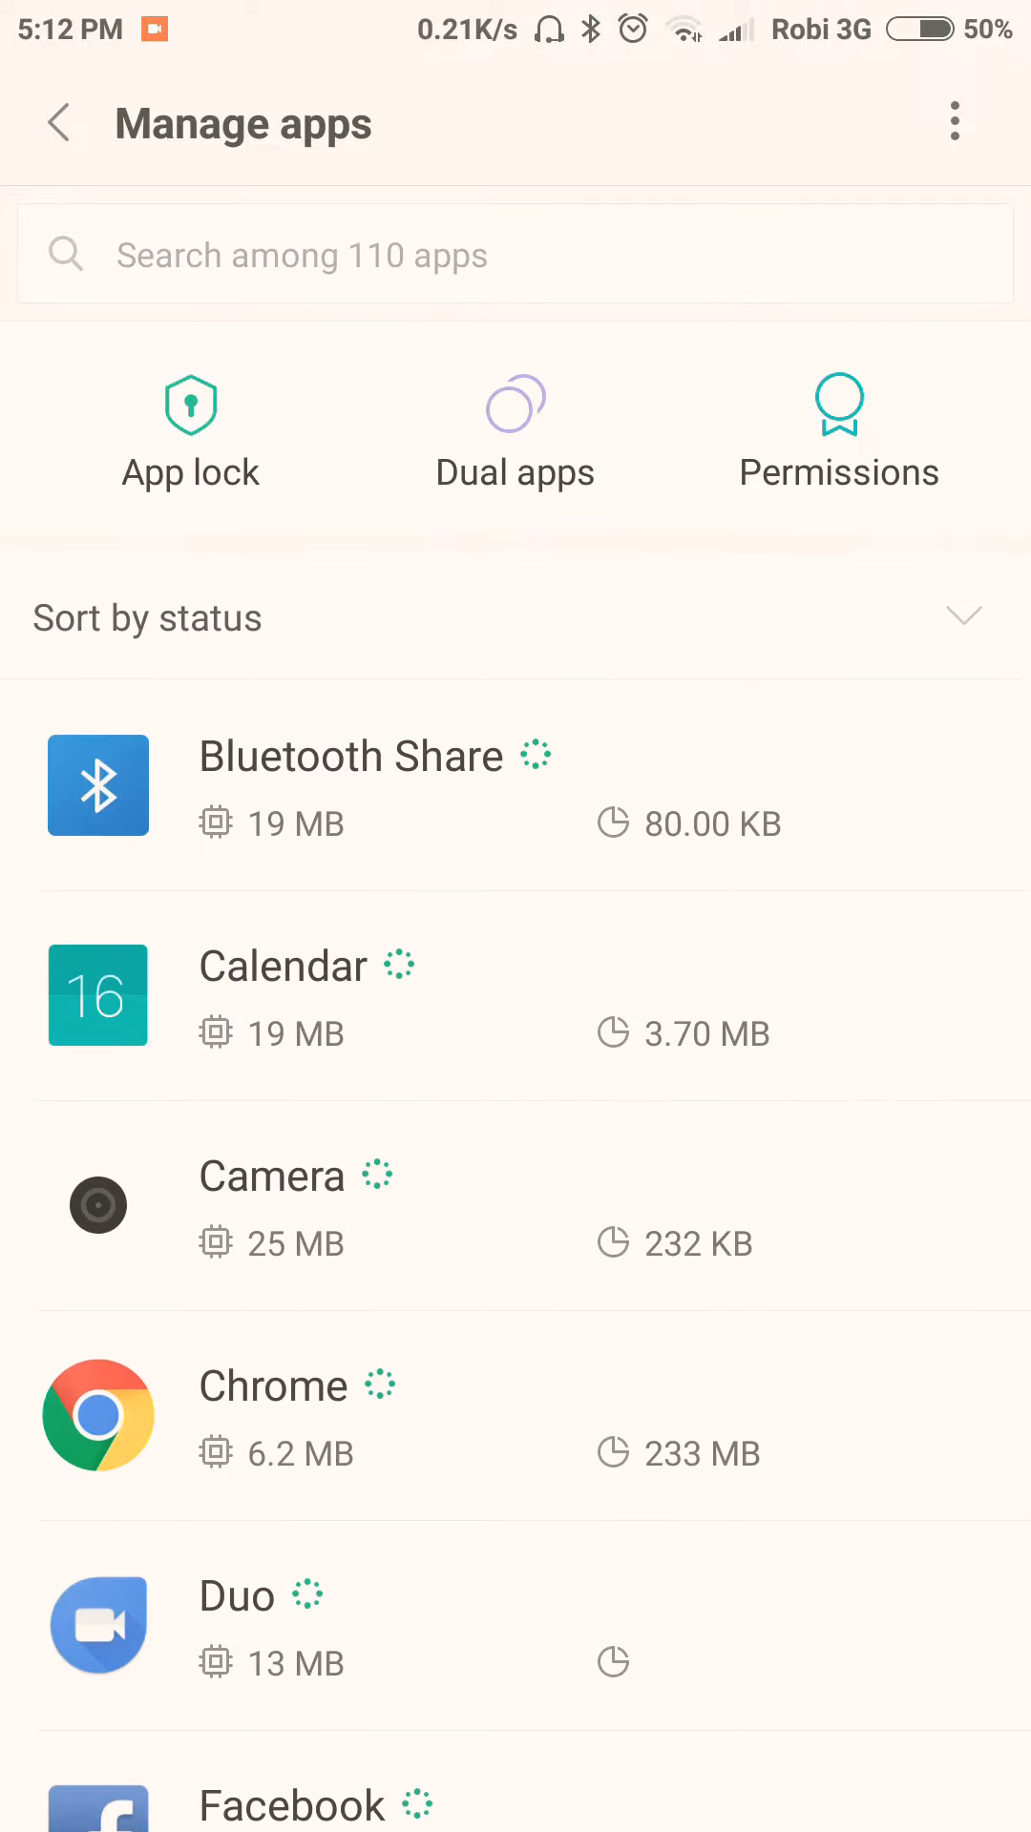
pyautogui.click(515, 618)
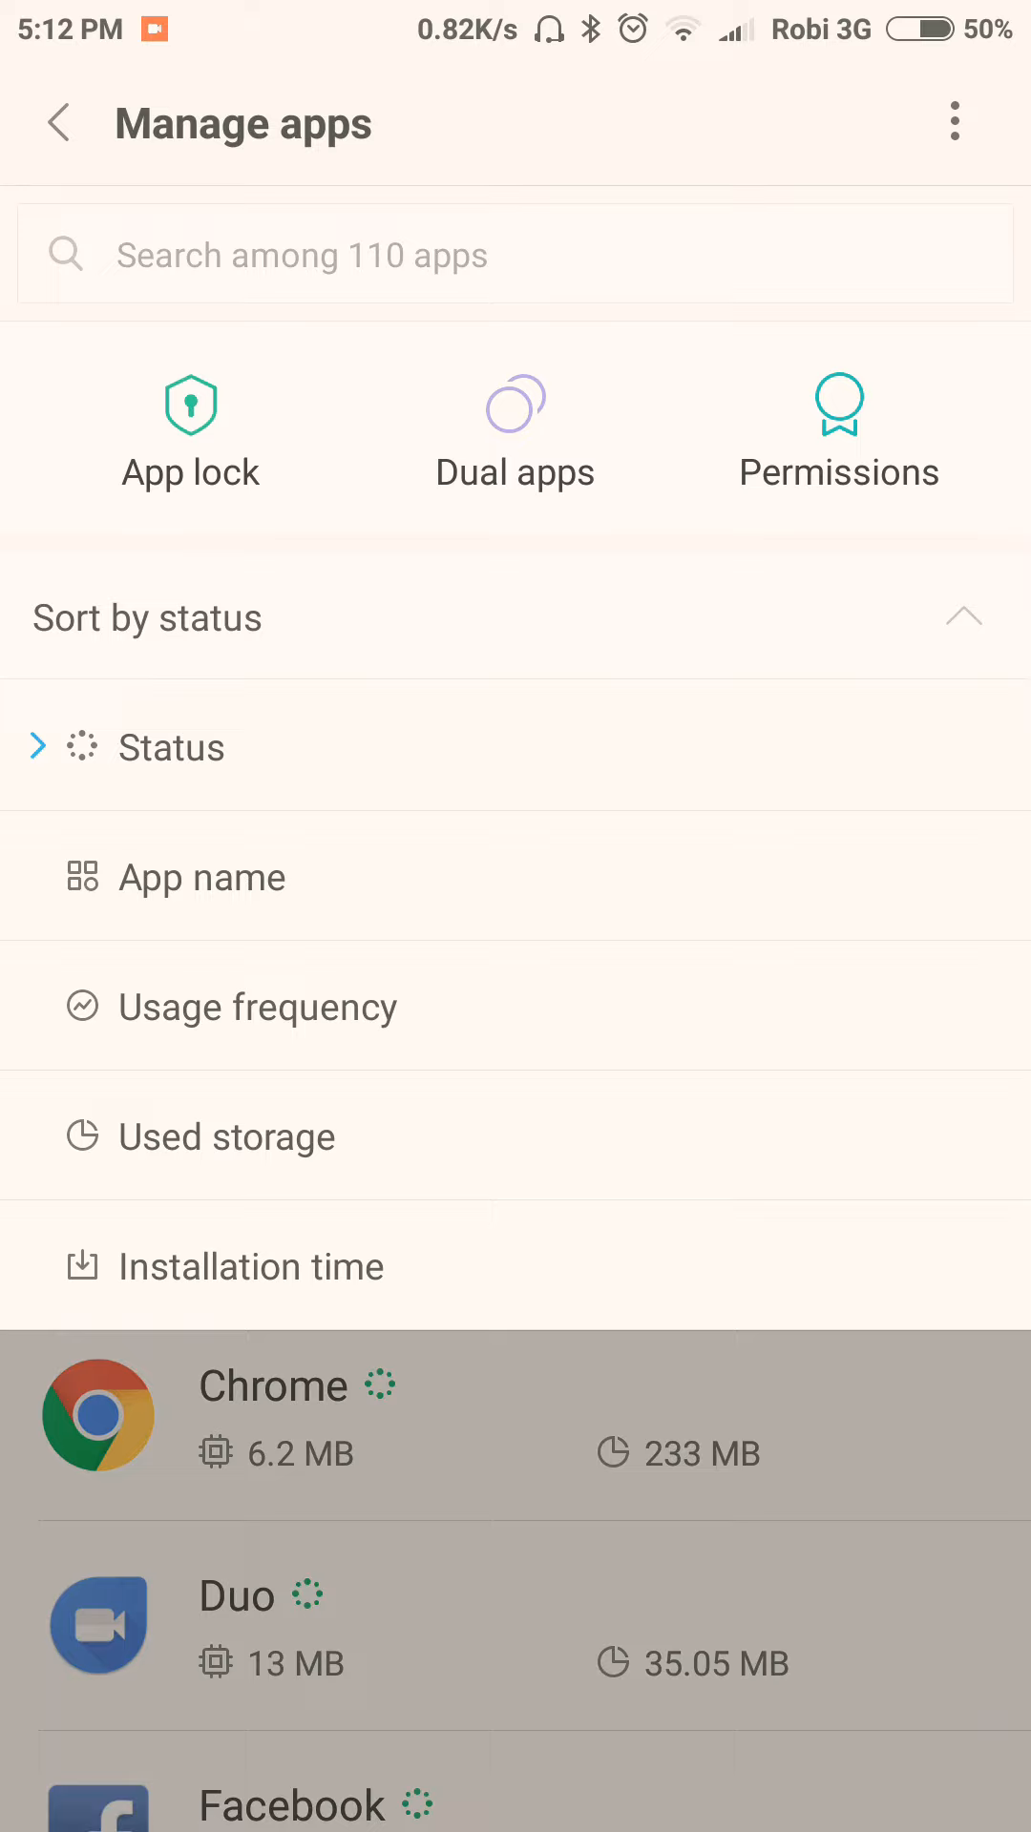
pyautogui.click(256, 1008)
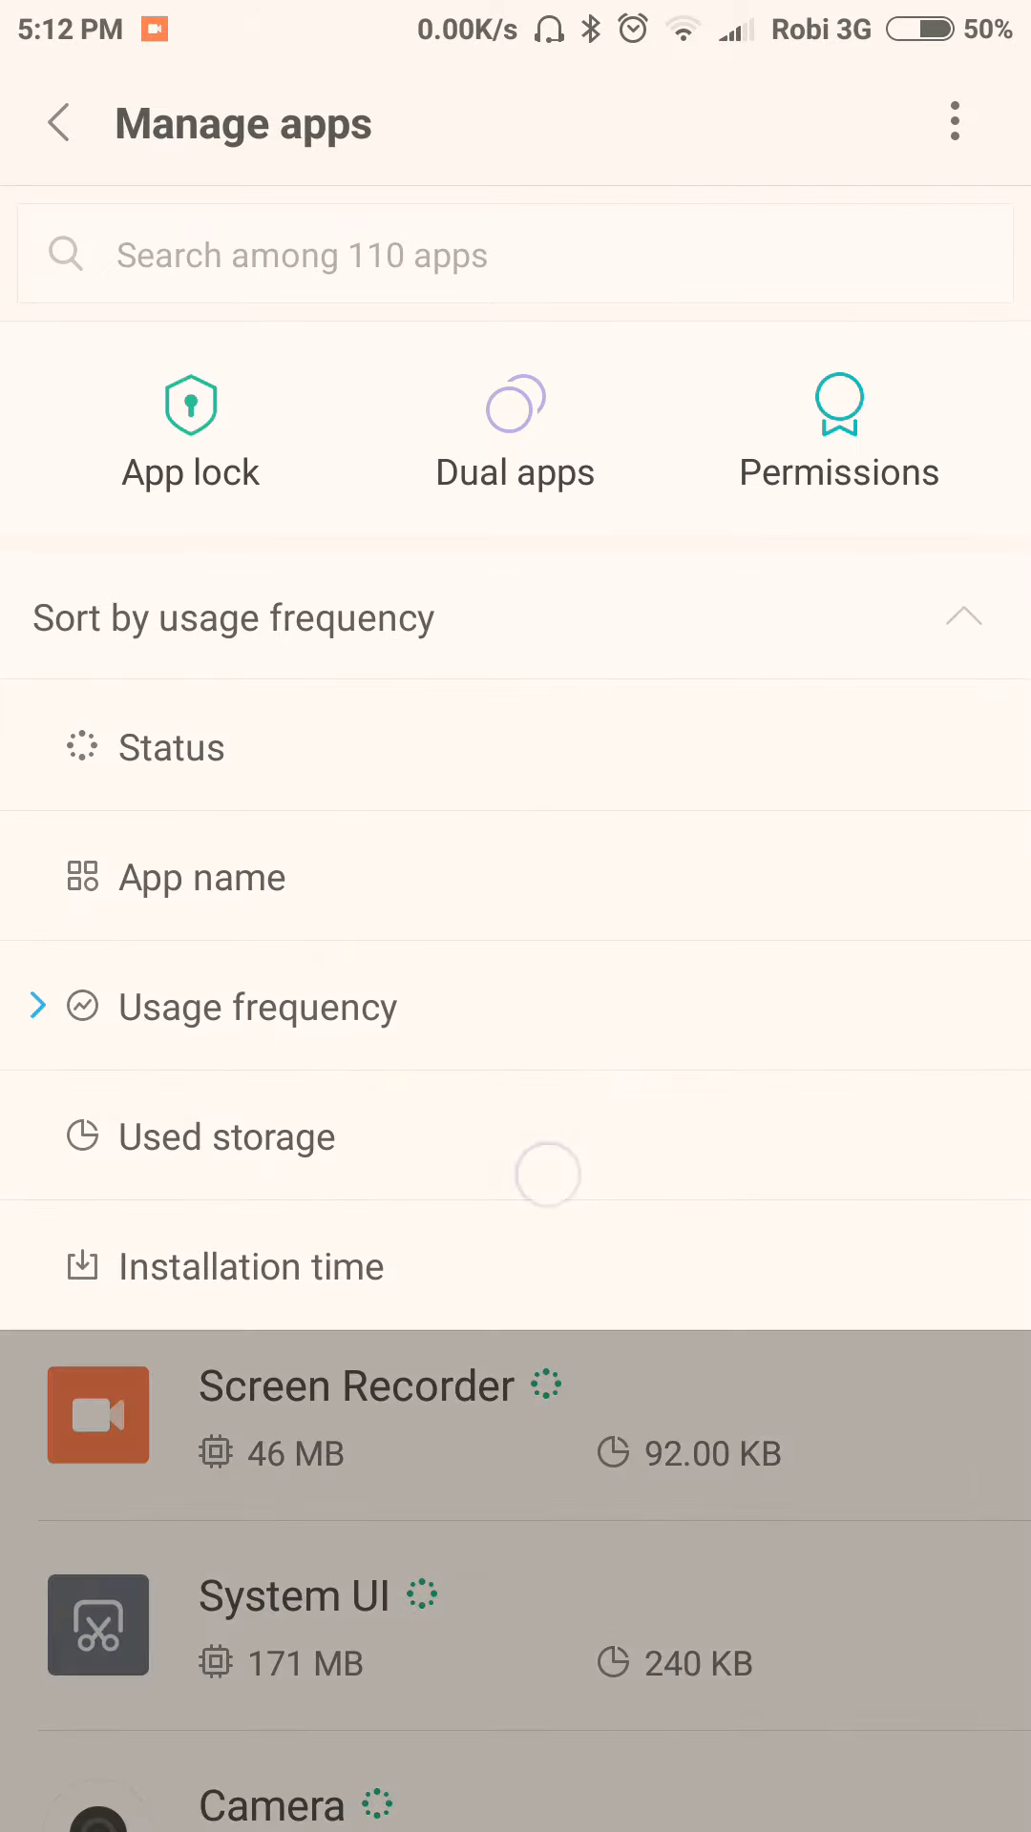
# Step: Switch the app list back to sorting by status and scroll through it
pyautogui.click(170, 748)
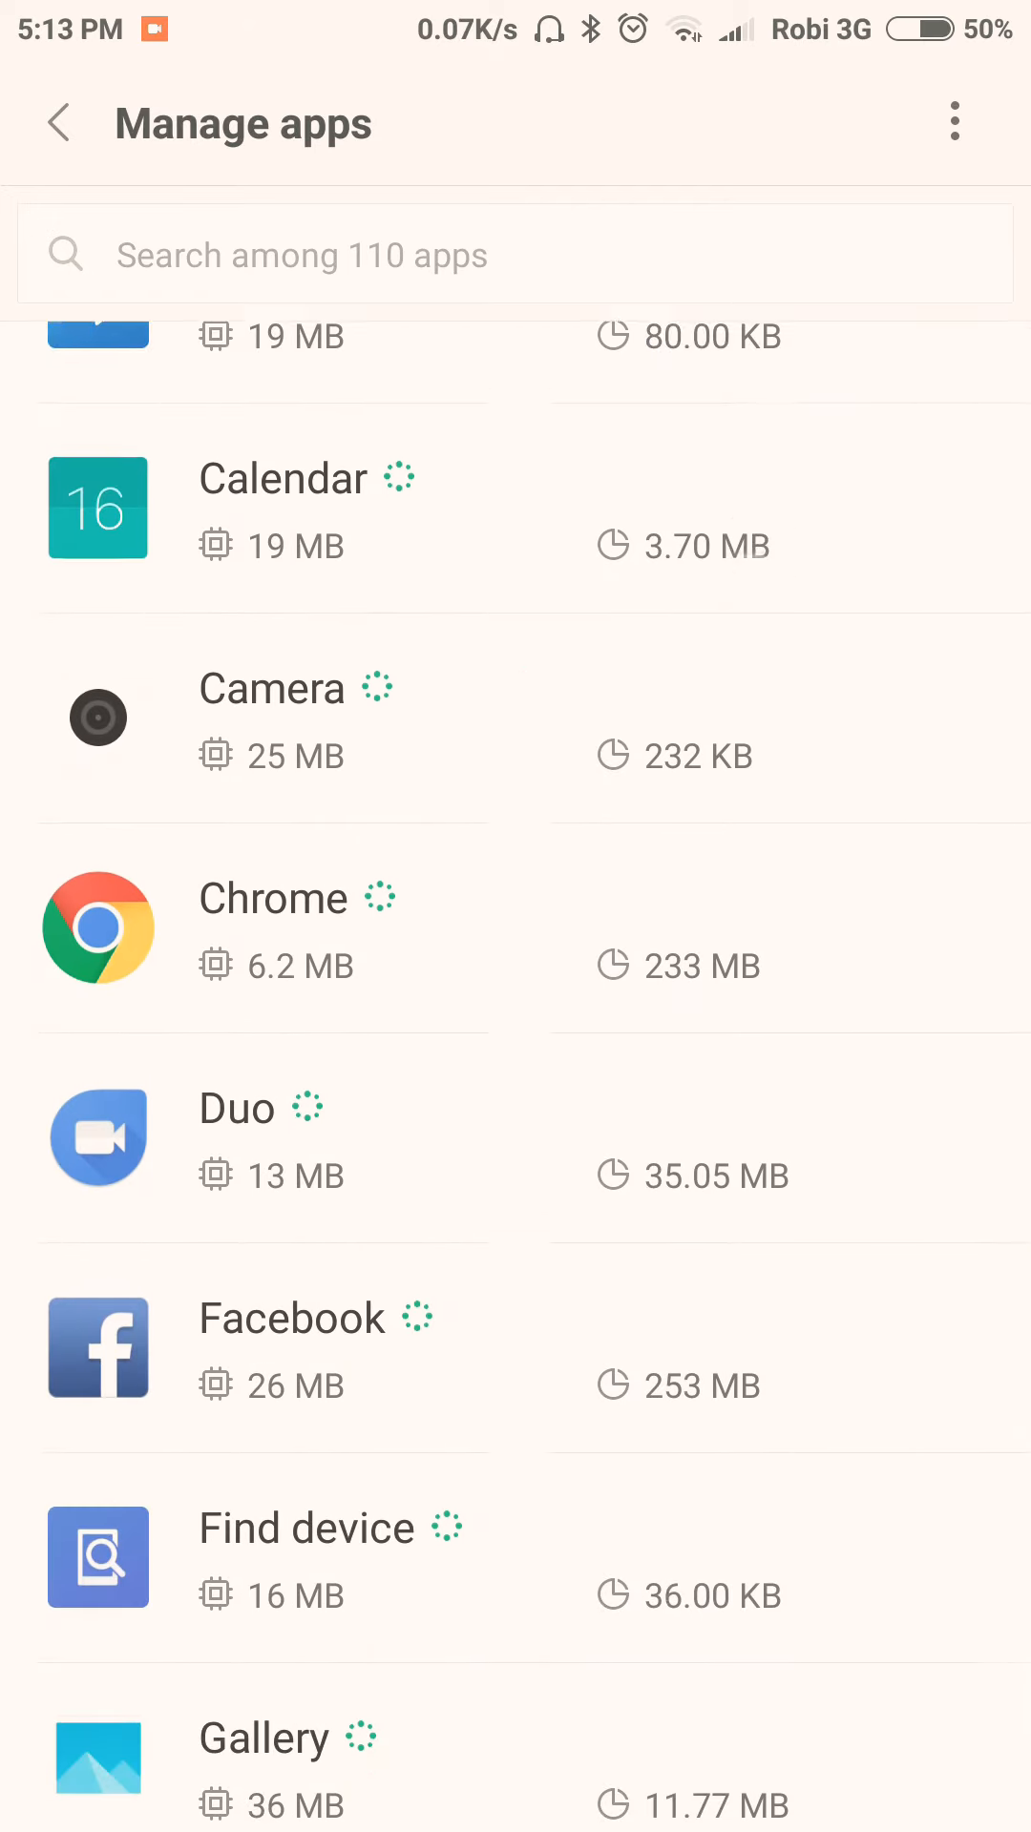
pyautogui.scroll(-3)
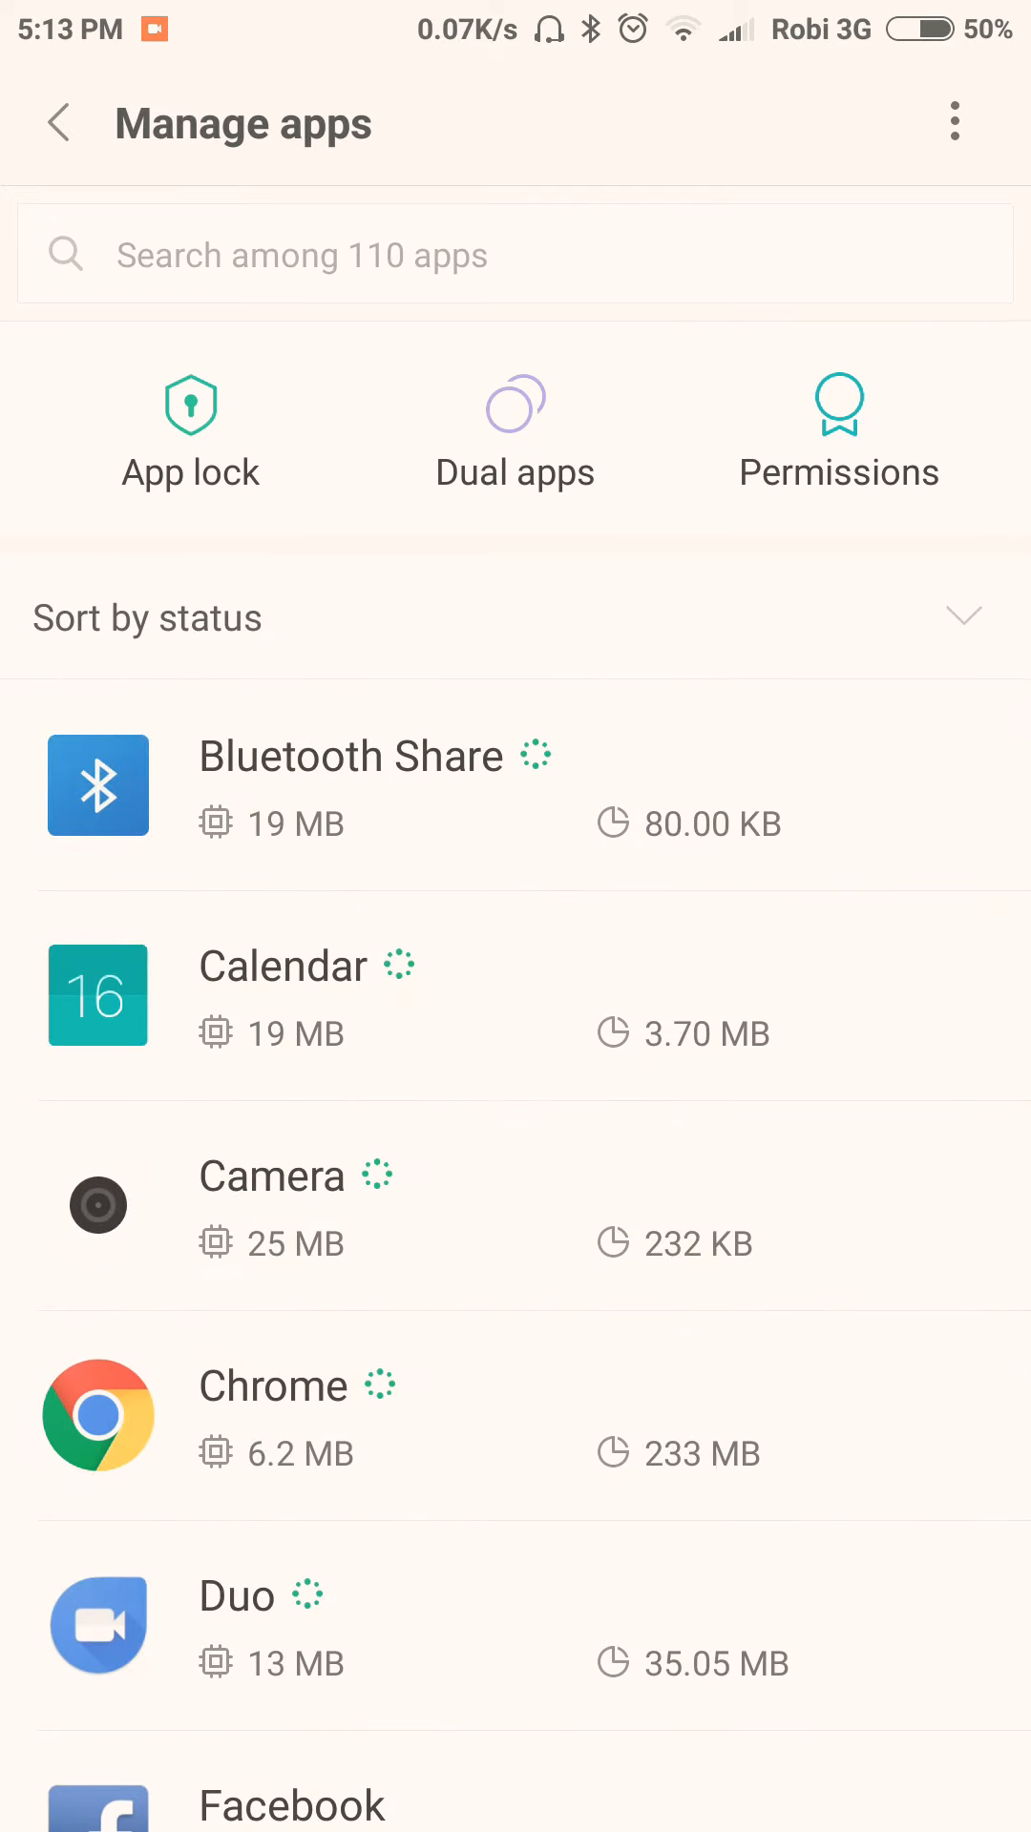
pyautogui.scroll(-3)
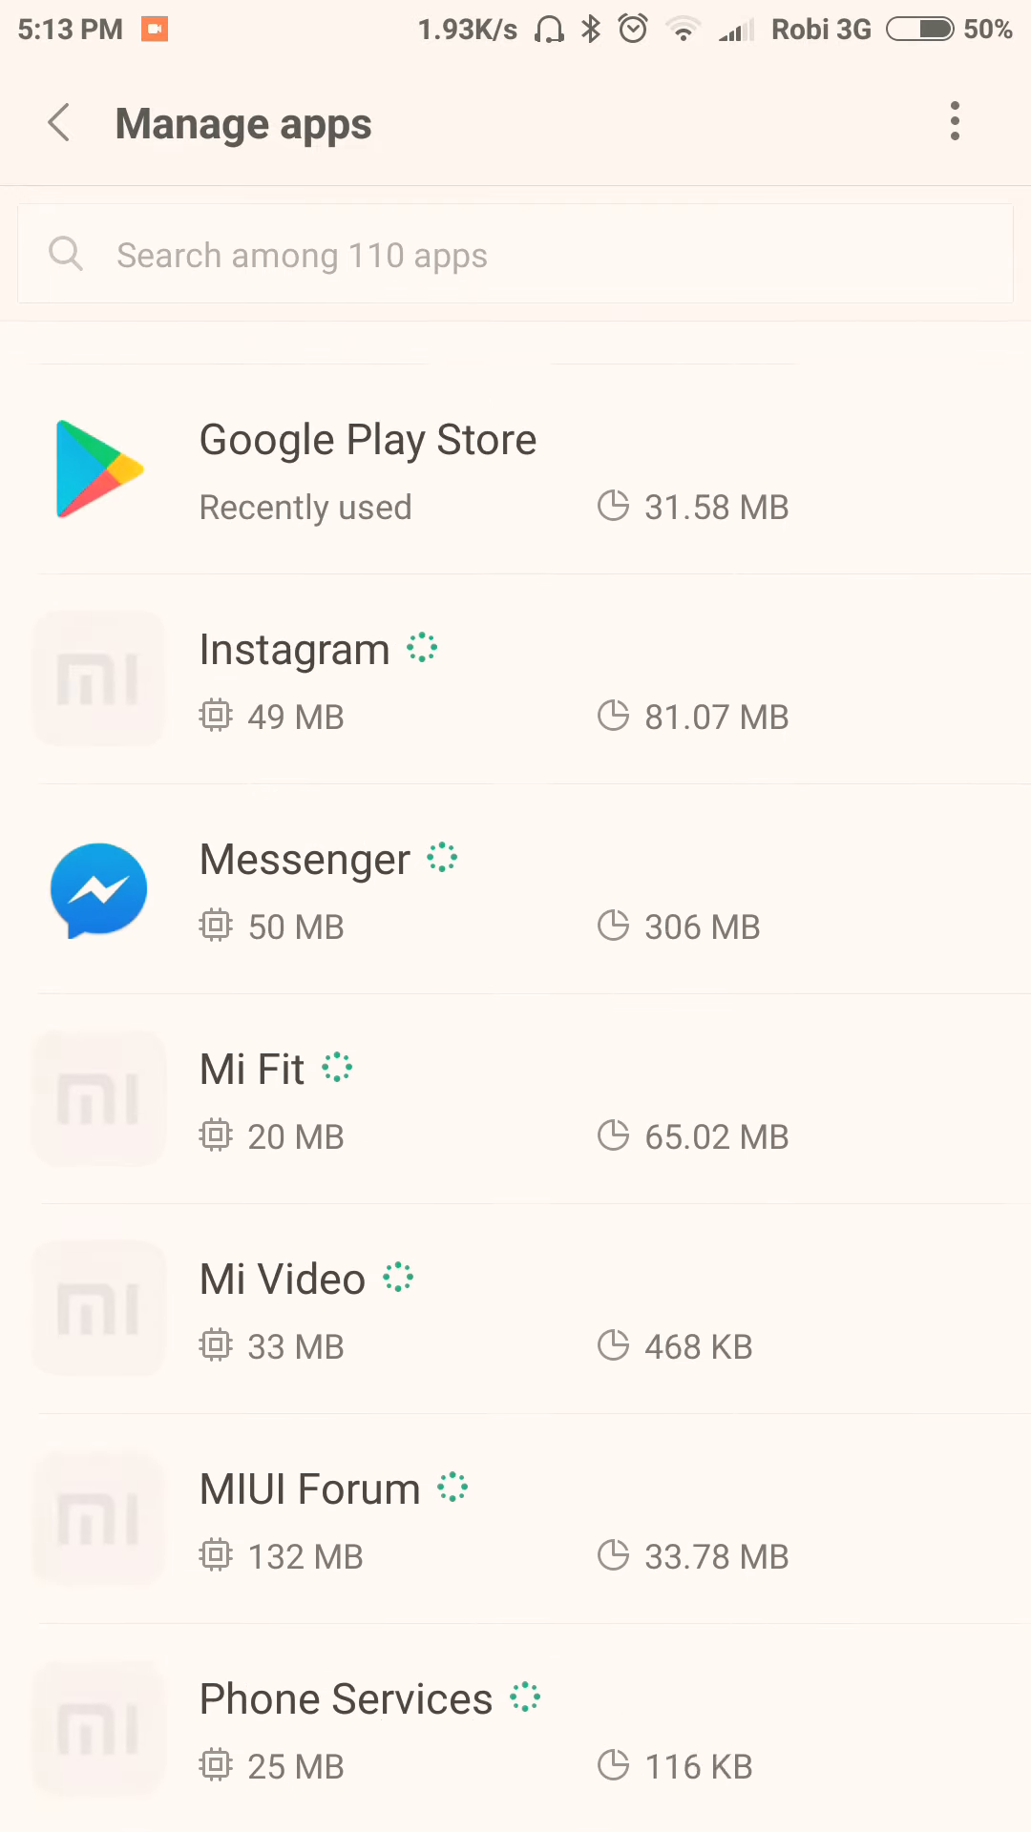
pyautogui.scroll(3)
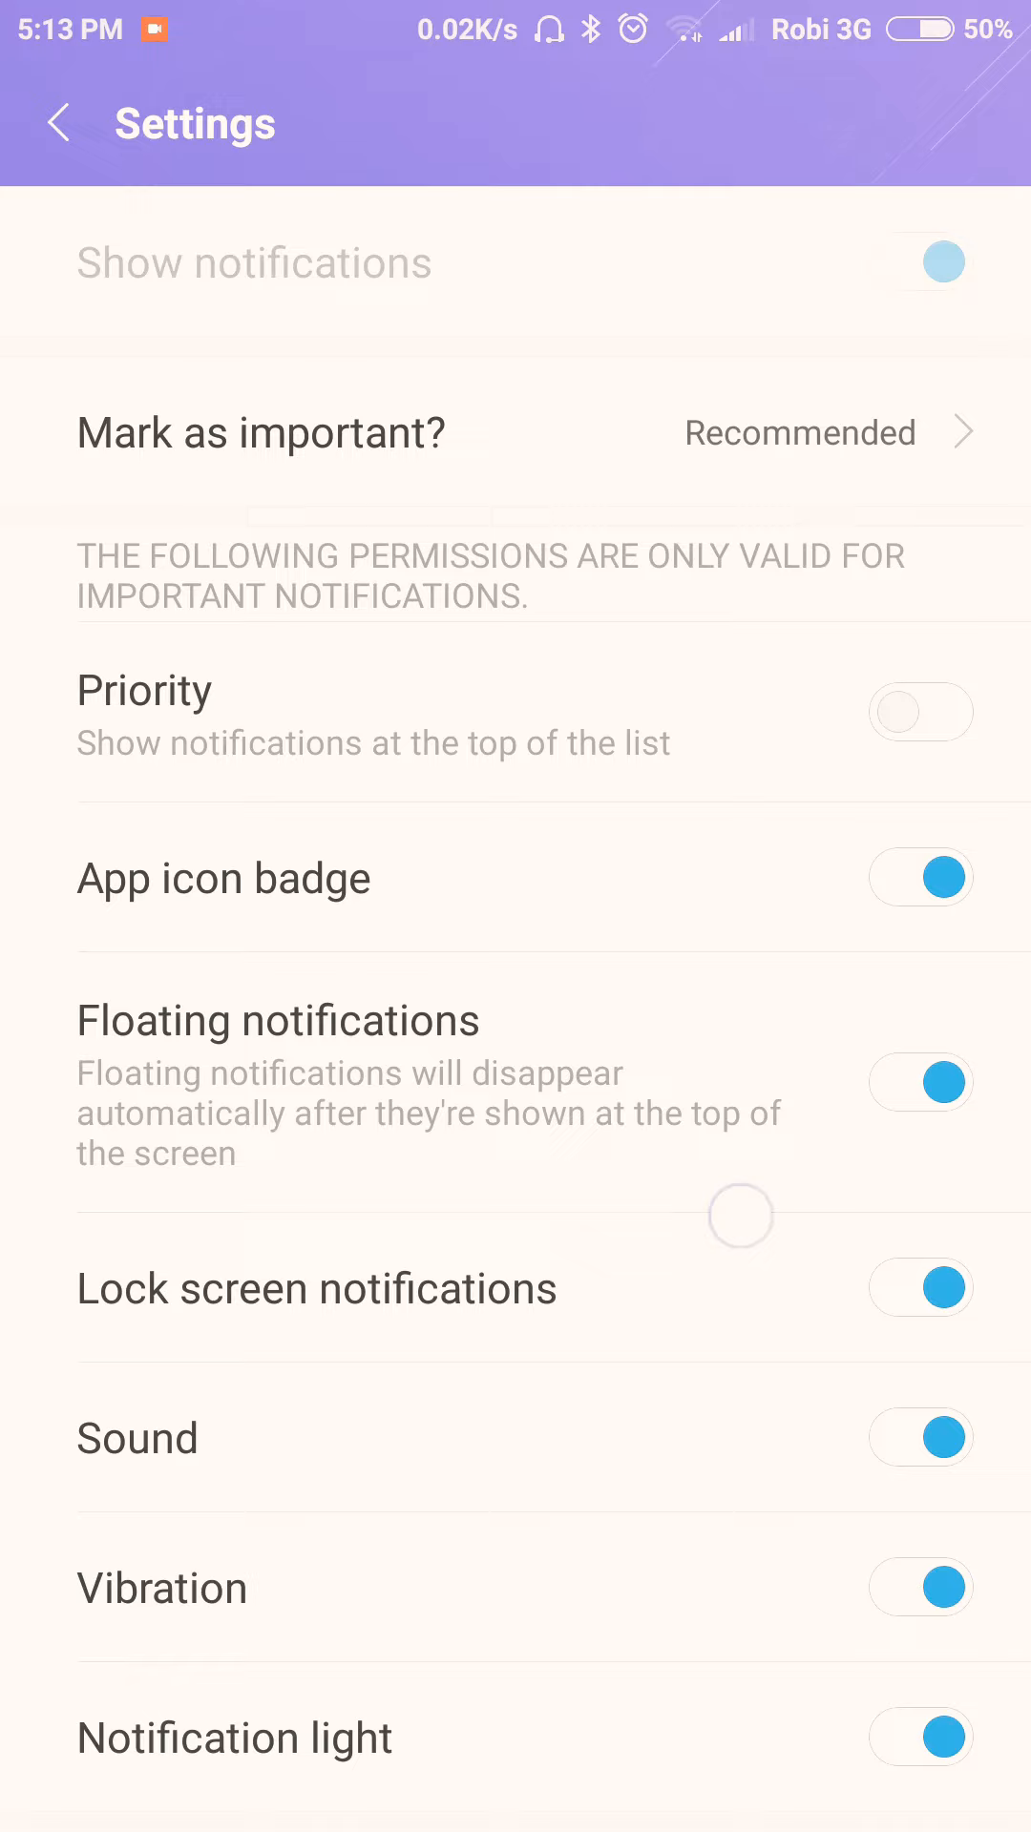
# Step: Leave the app's notification settings using the top-left back arrow
pyautogui.click(56, 124)
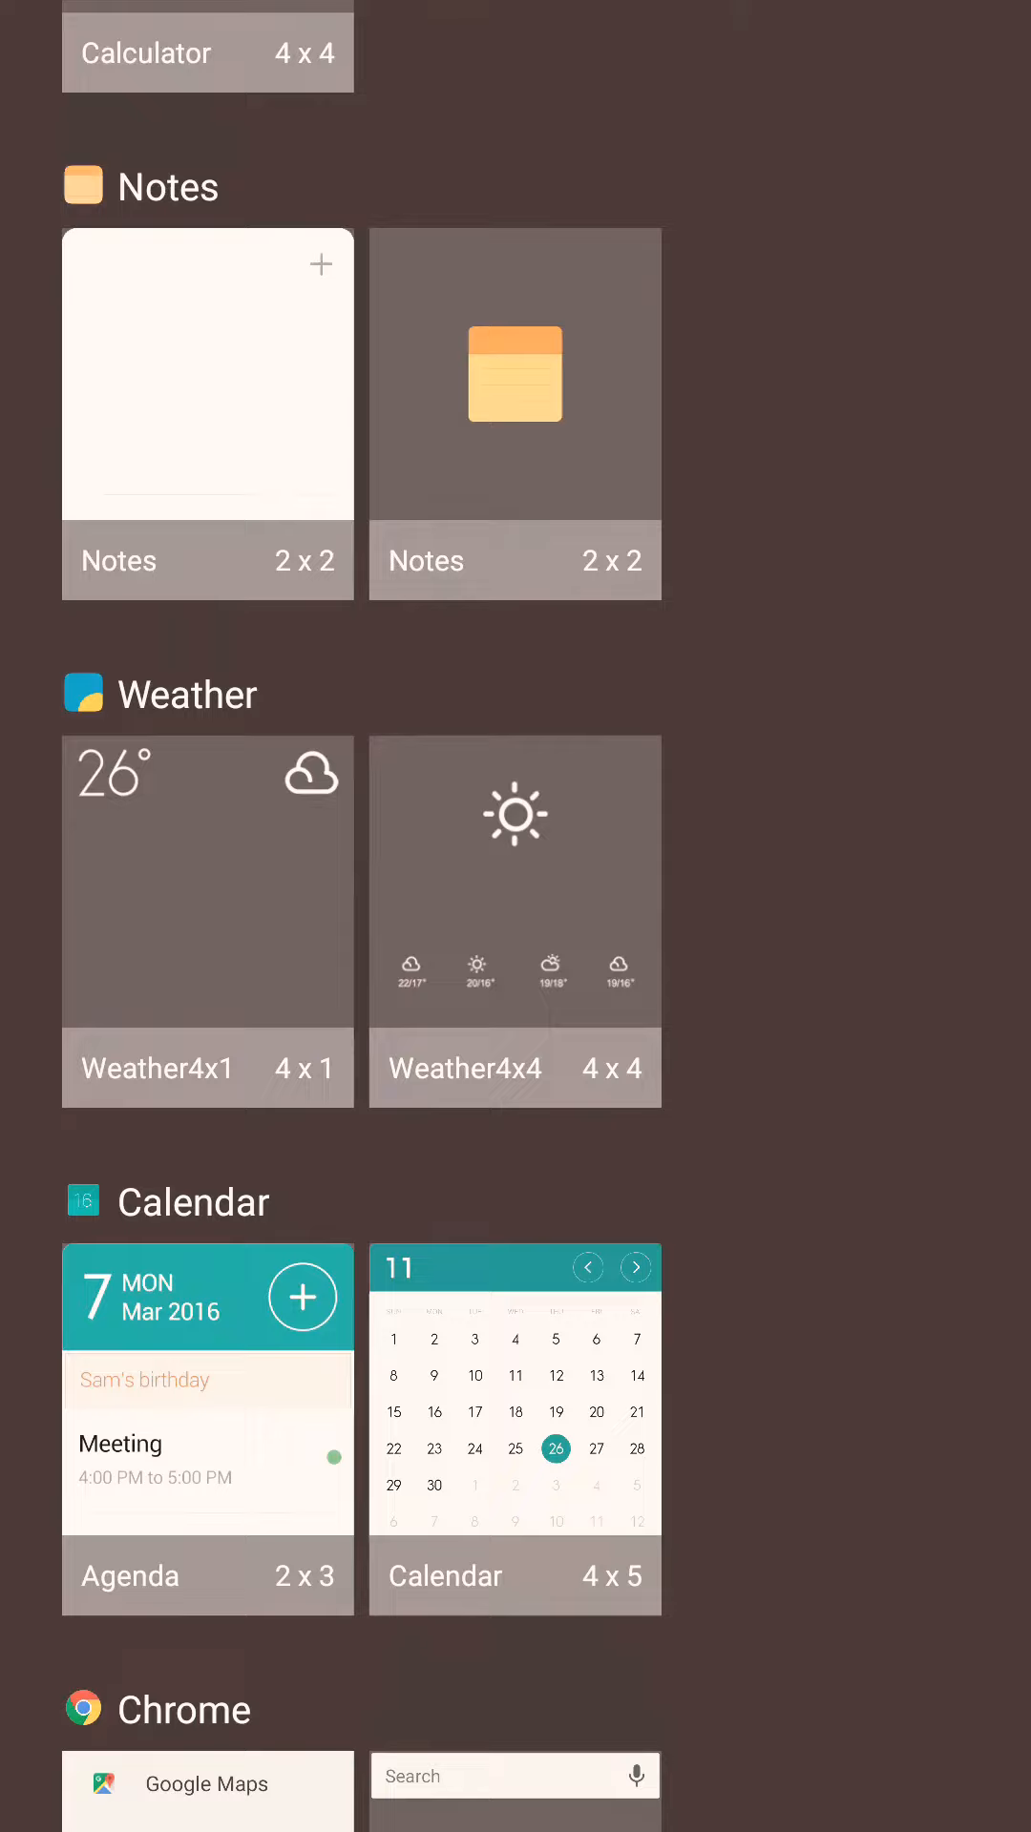
# Step: Scroll through the widget list showing Clock, Calculator, Notes, Weather and Calendar
pyautogui.scroll(3)
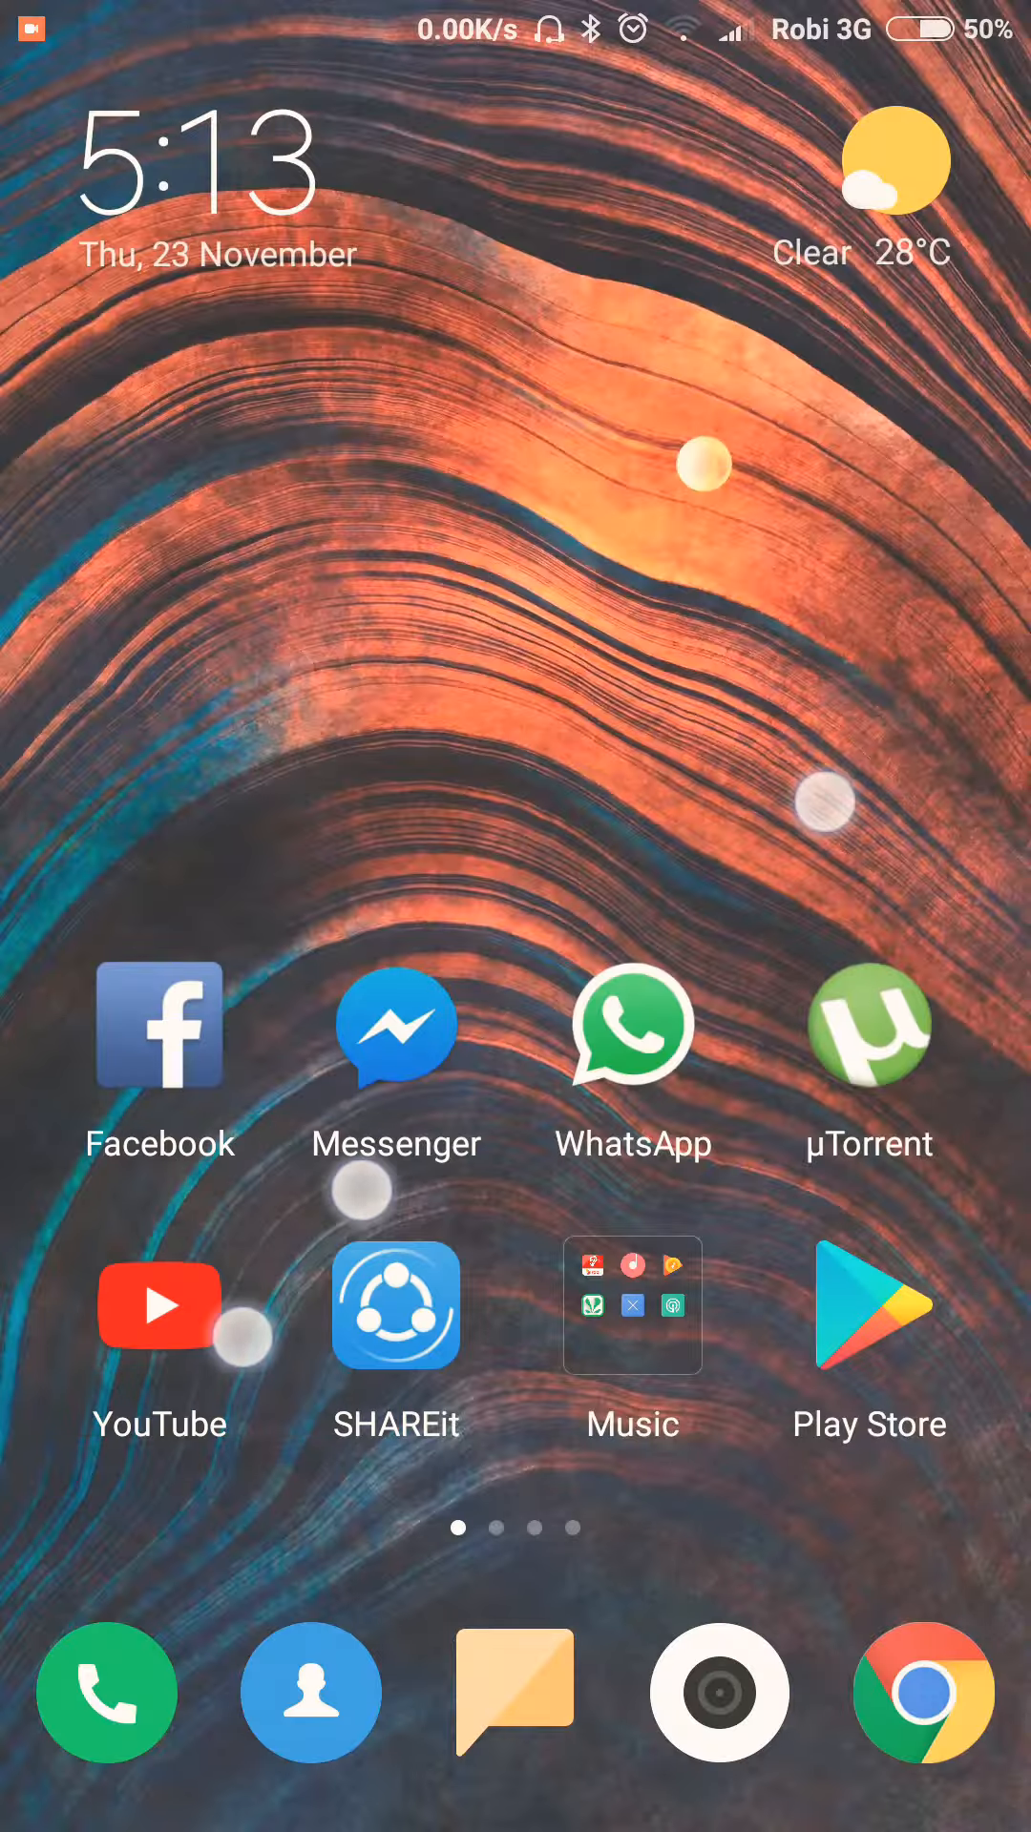
pyautogui.hscroll(-3)
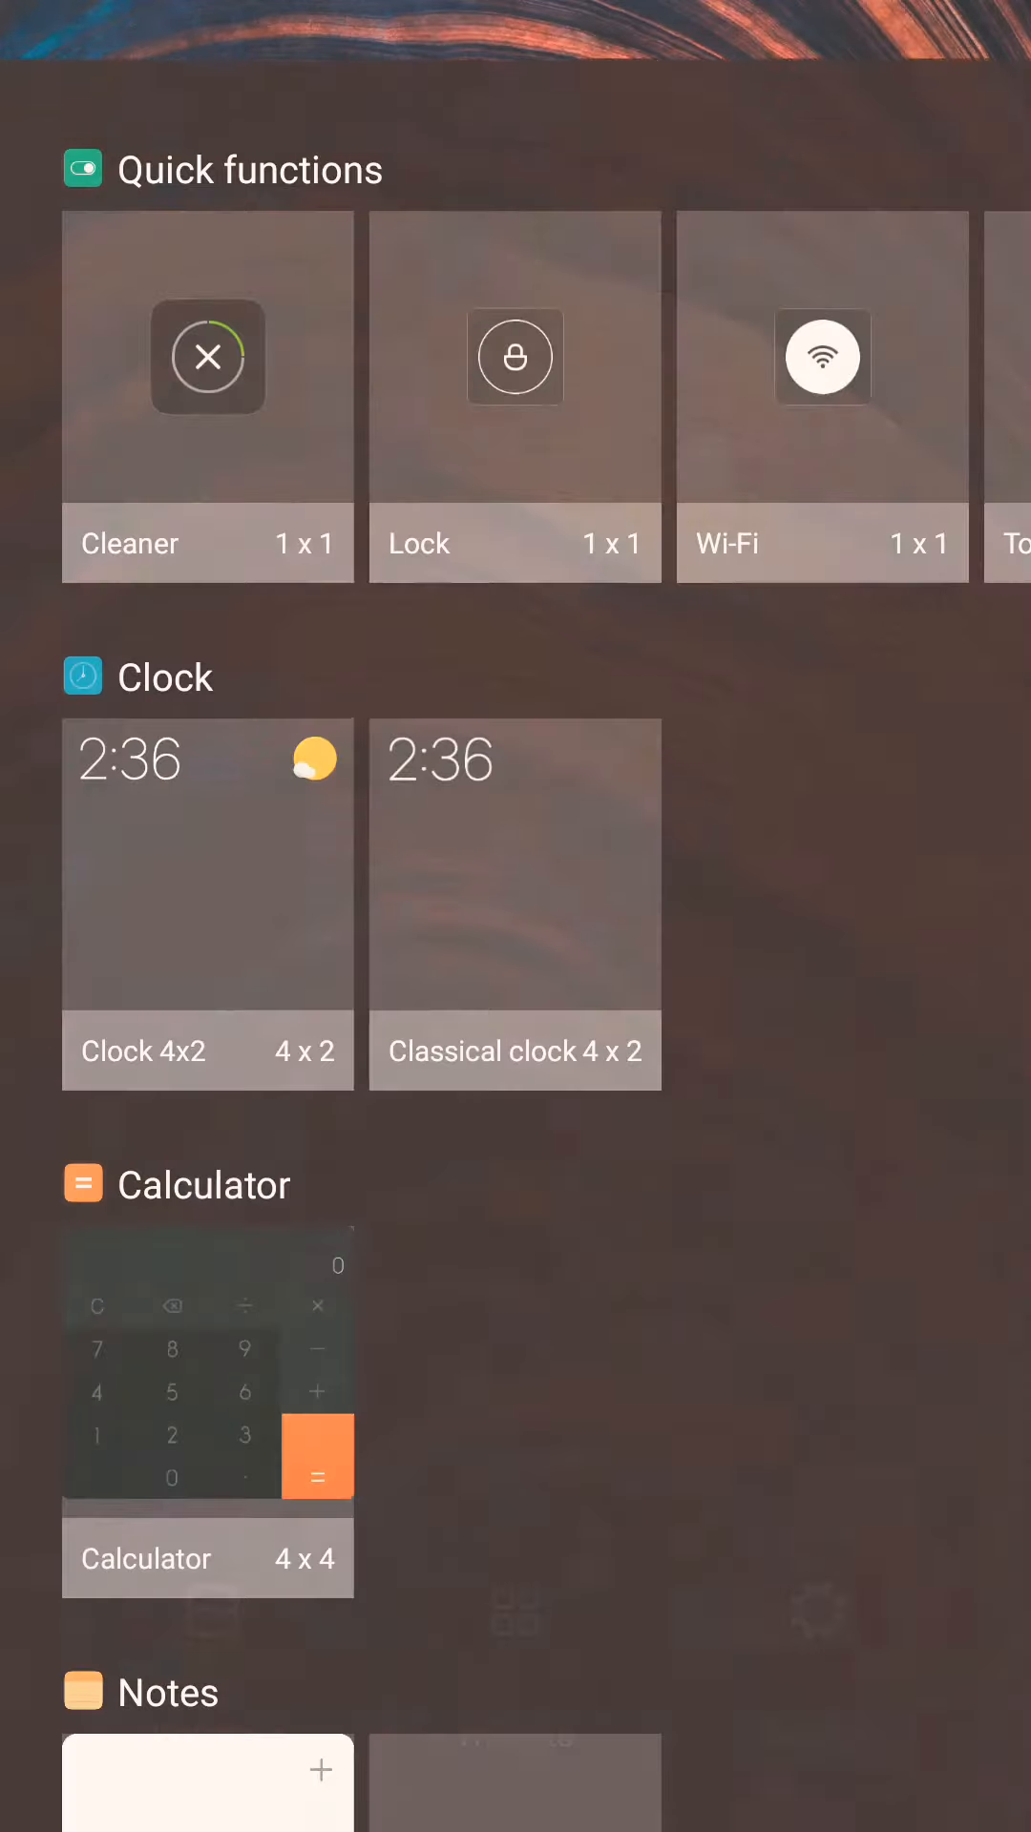
pyautogui.scroll(-3)
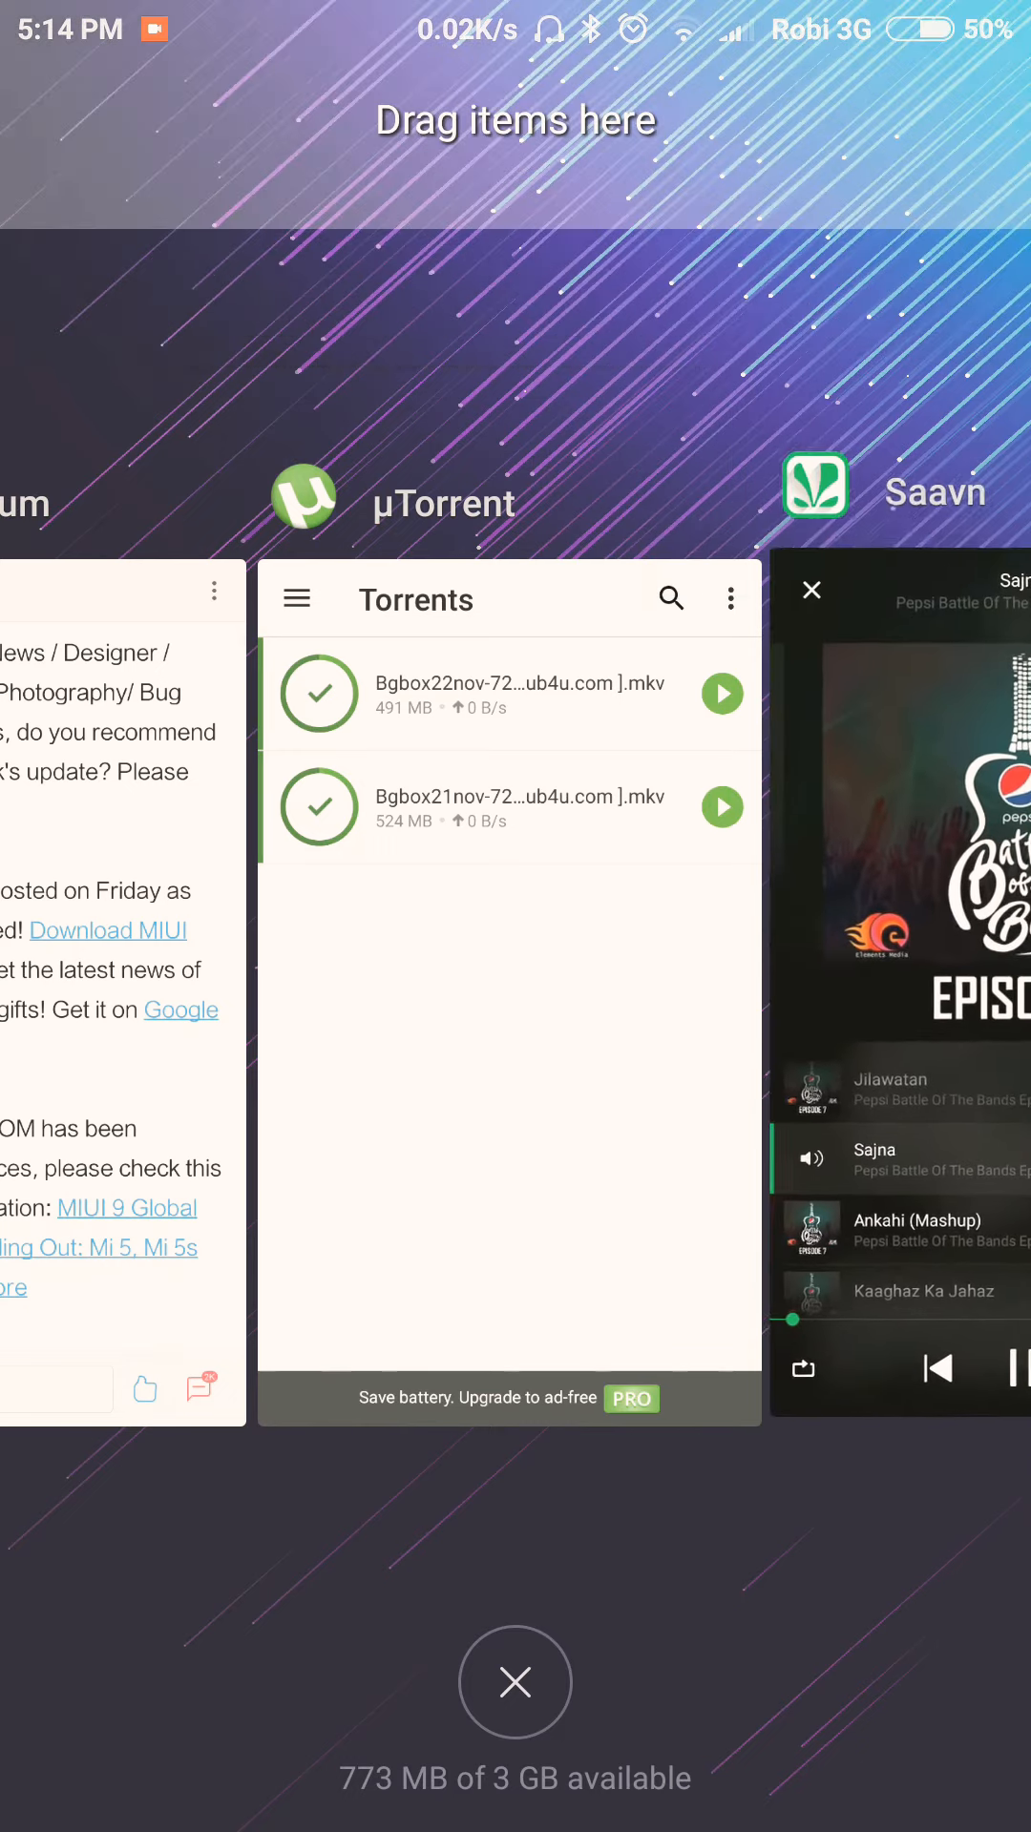
# Step: Swipe through the recent app cards and leave µTorrent via Recents
pyautogui.hscroll(-3)
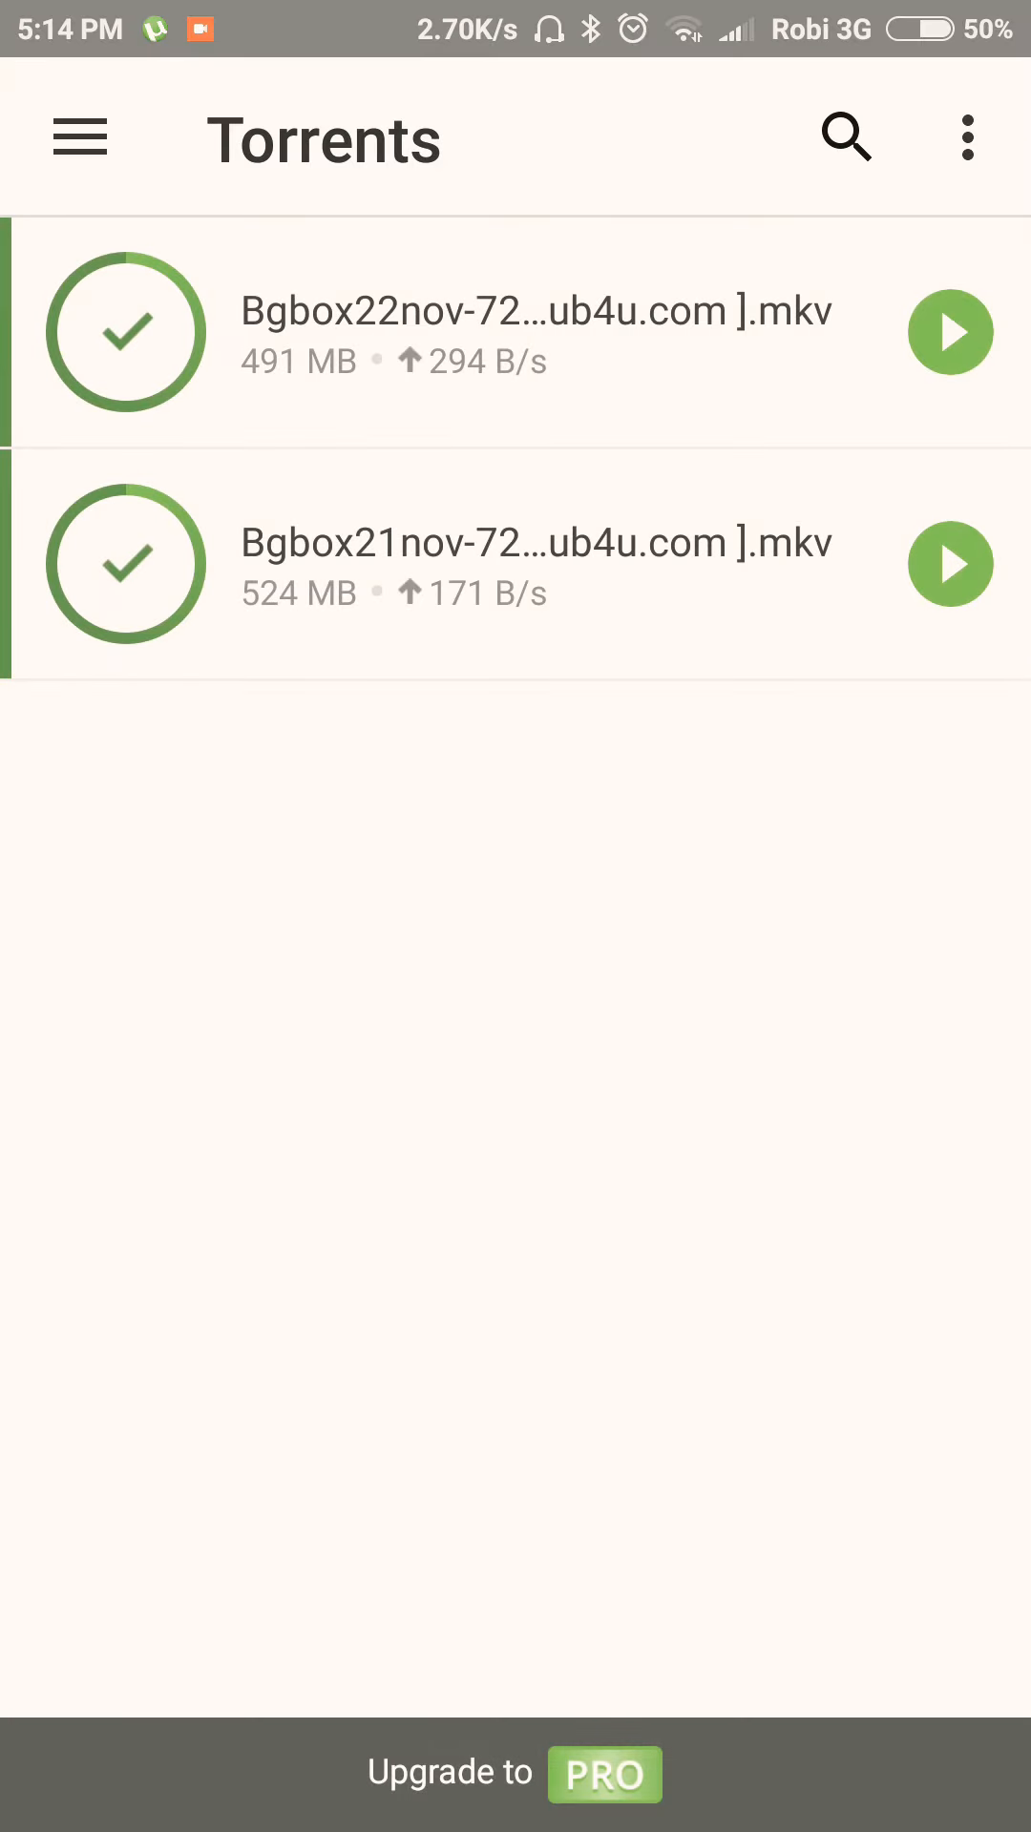
pyautogui.press('recent_apps')
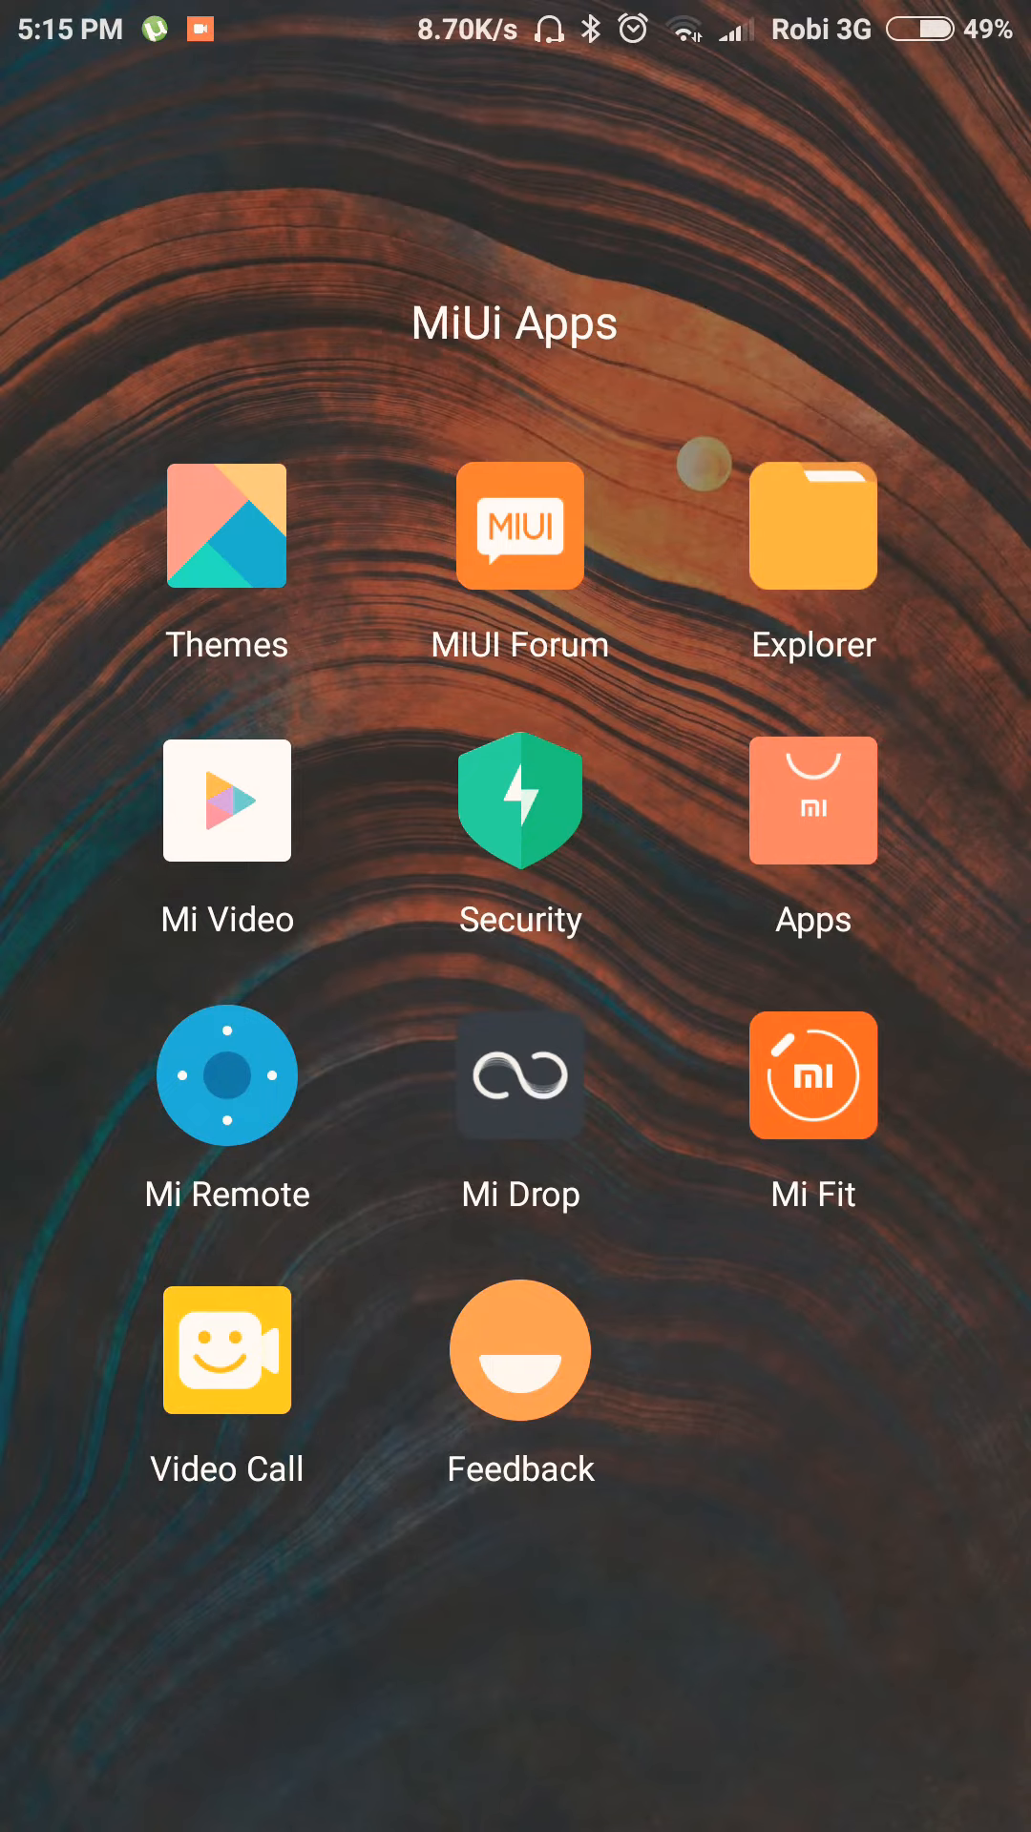
# Step: Open Mi Video from the MiUi Apps folder, view its video folders, then exit
pyautogui.click(811, 800)
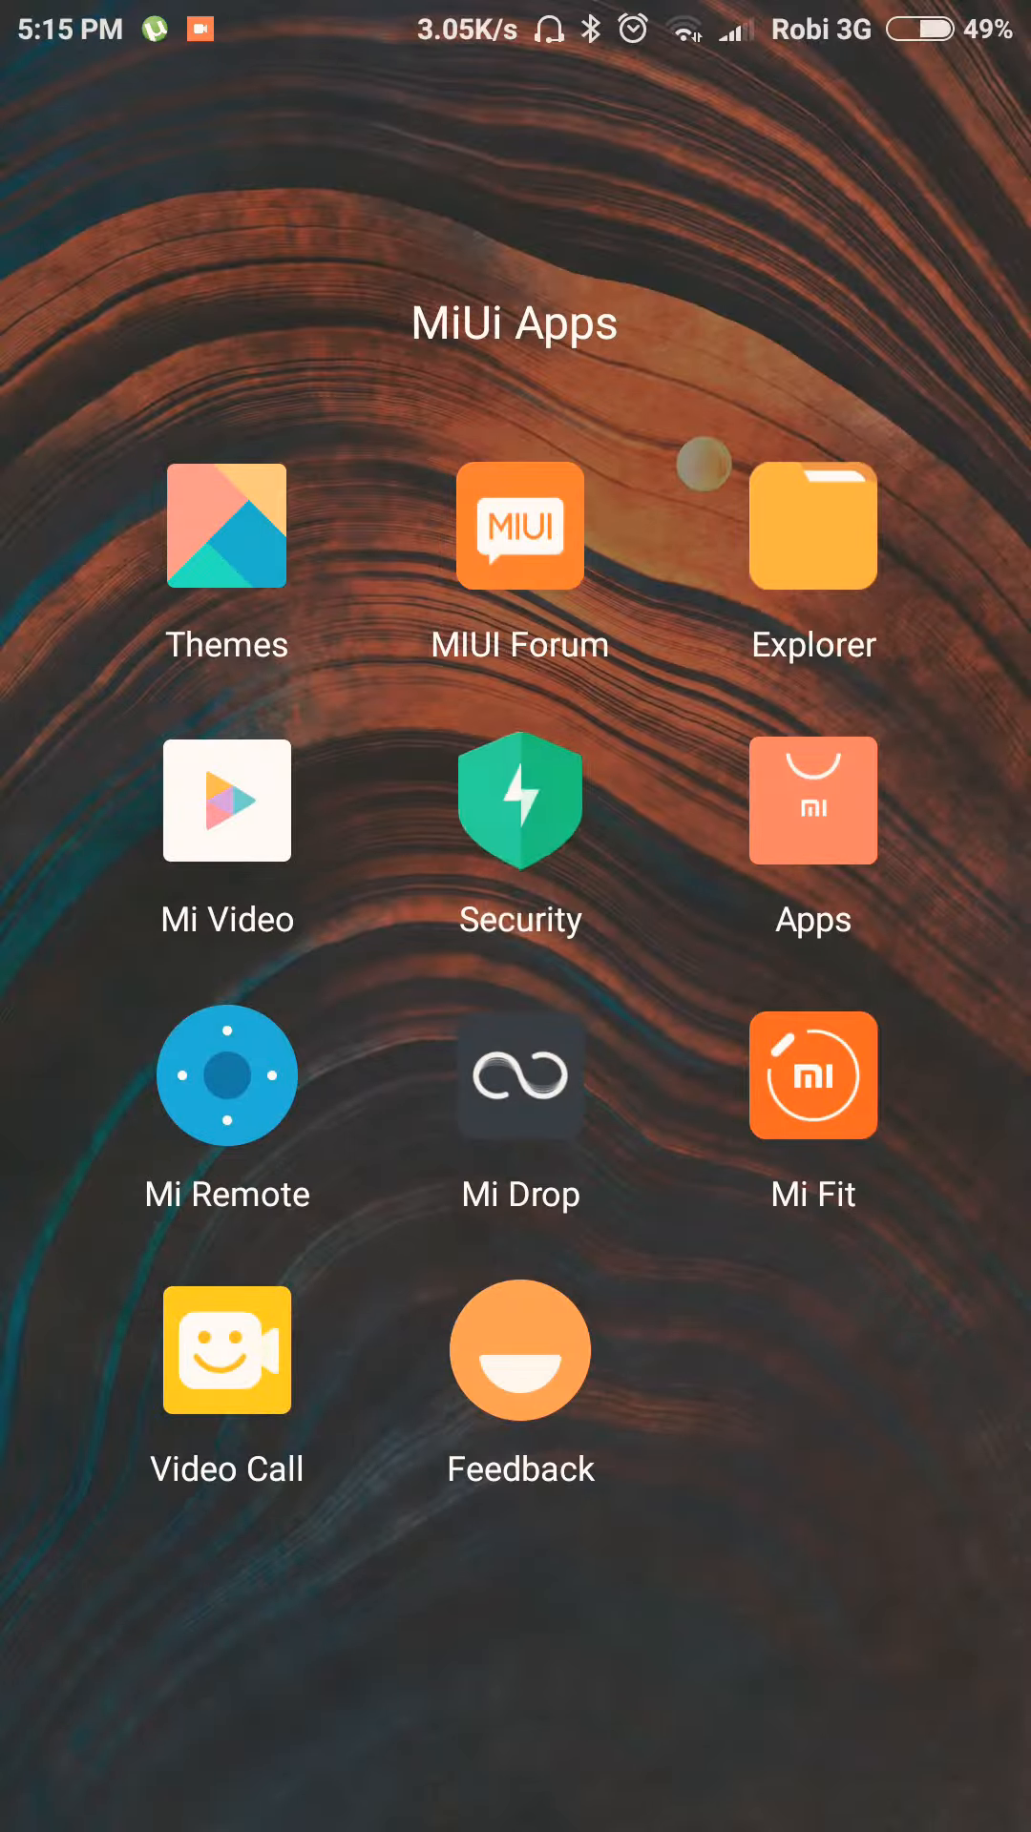
pyautogui.click(519, 800)
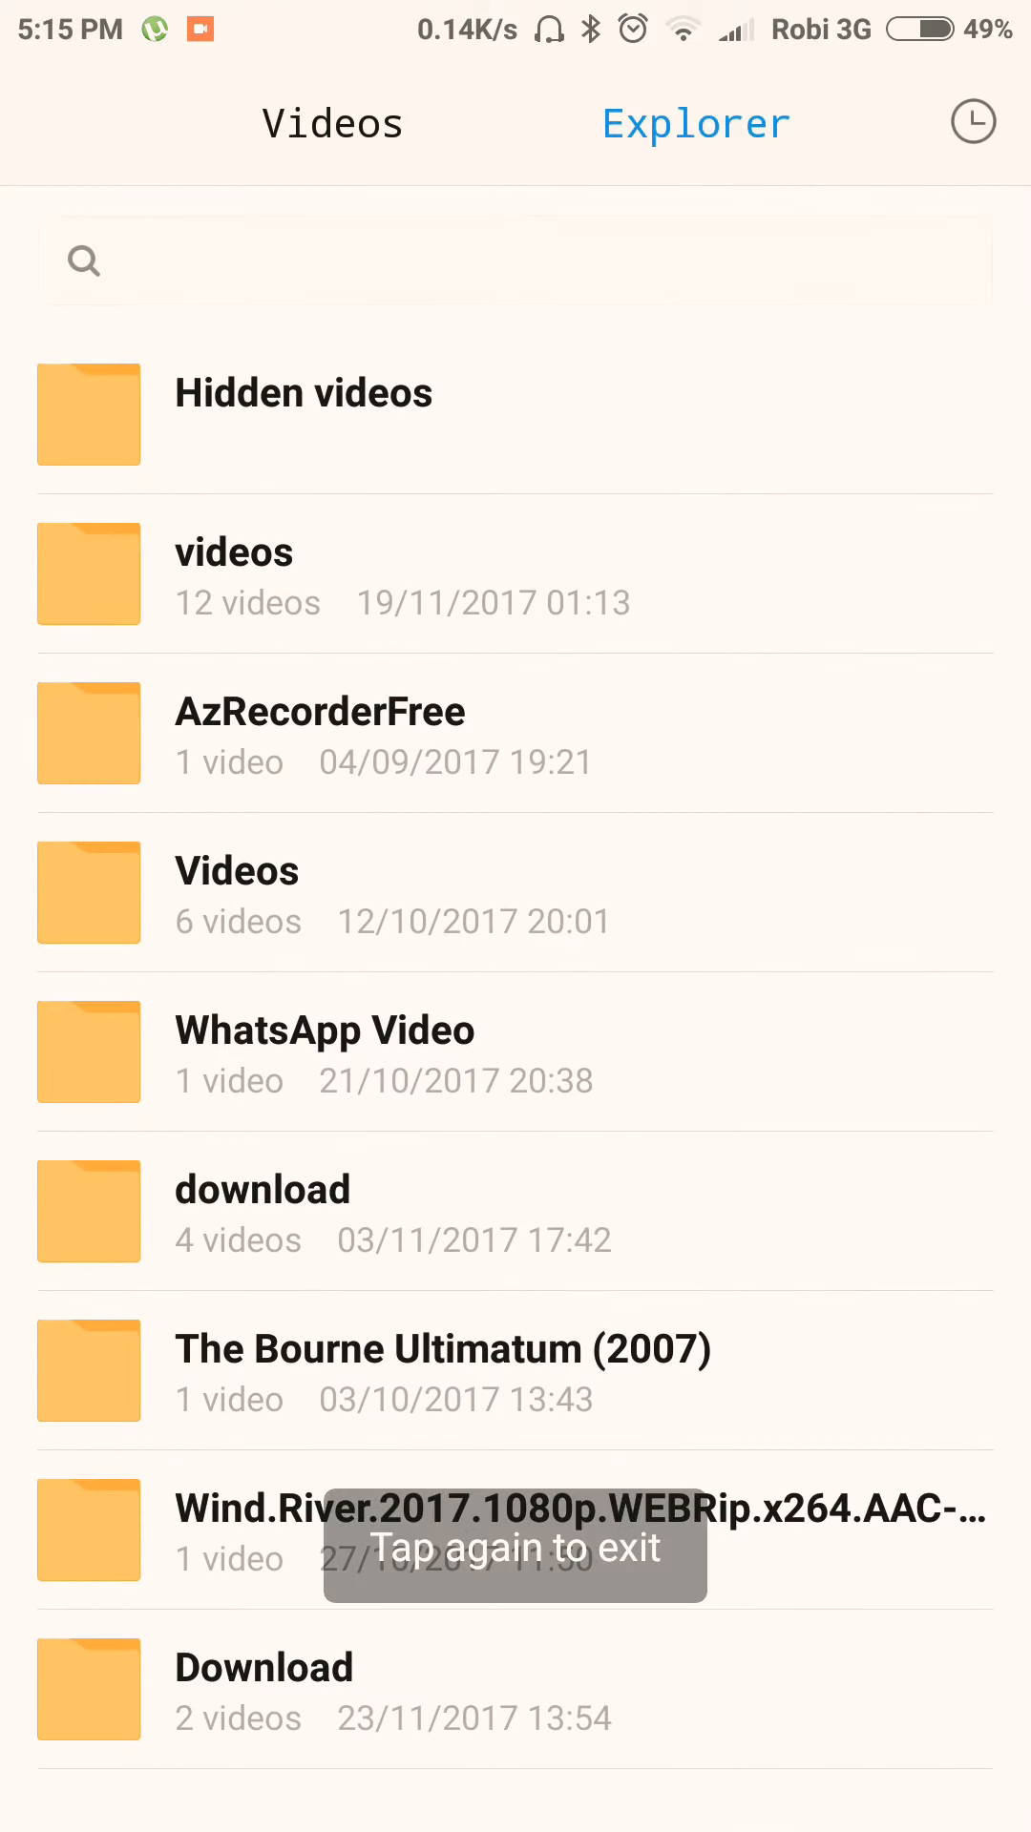
pyautogui.press('back')
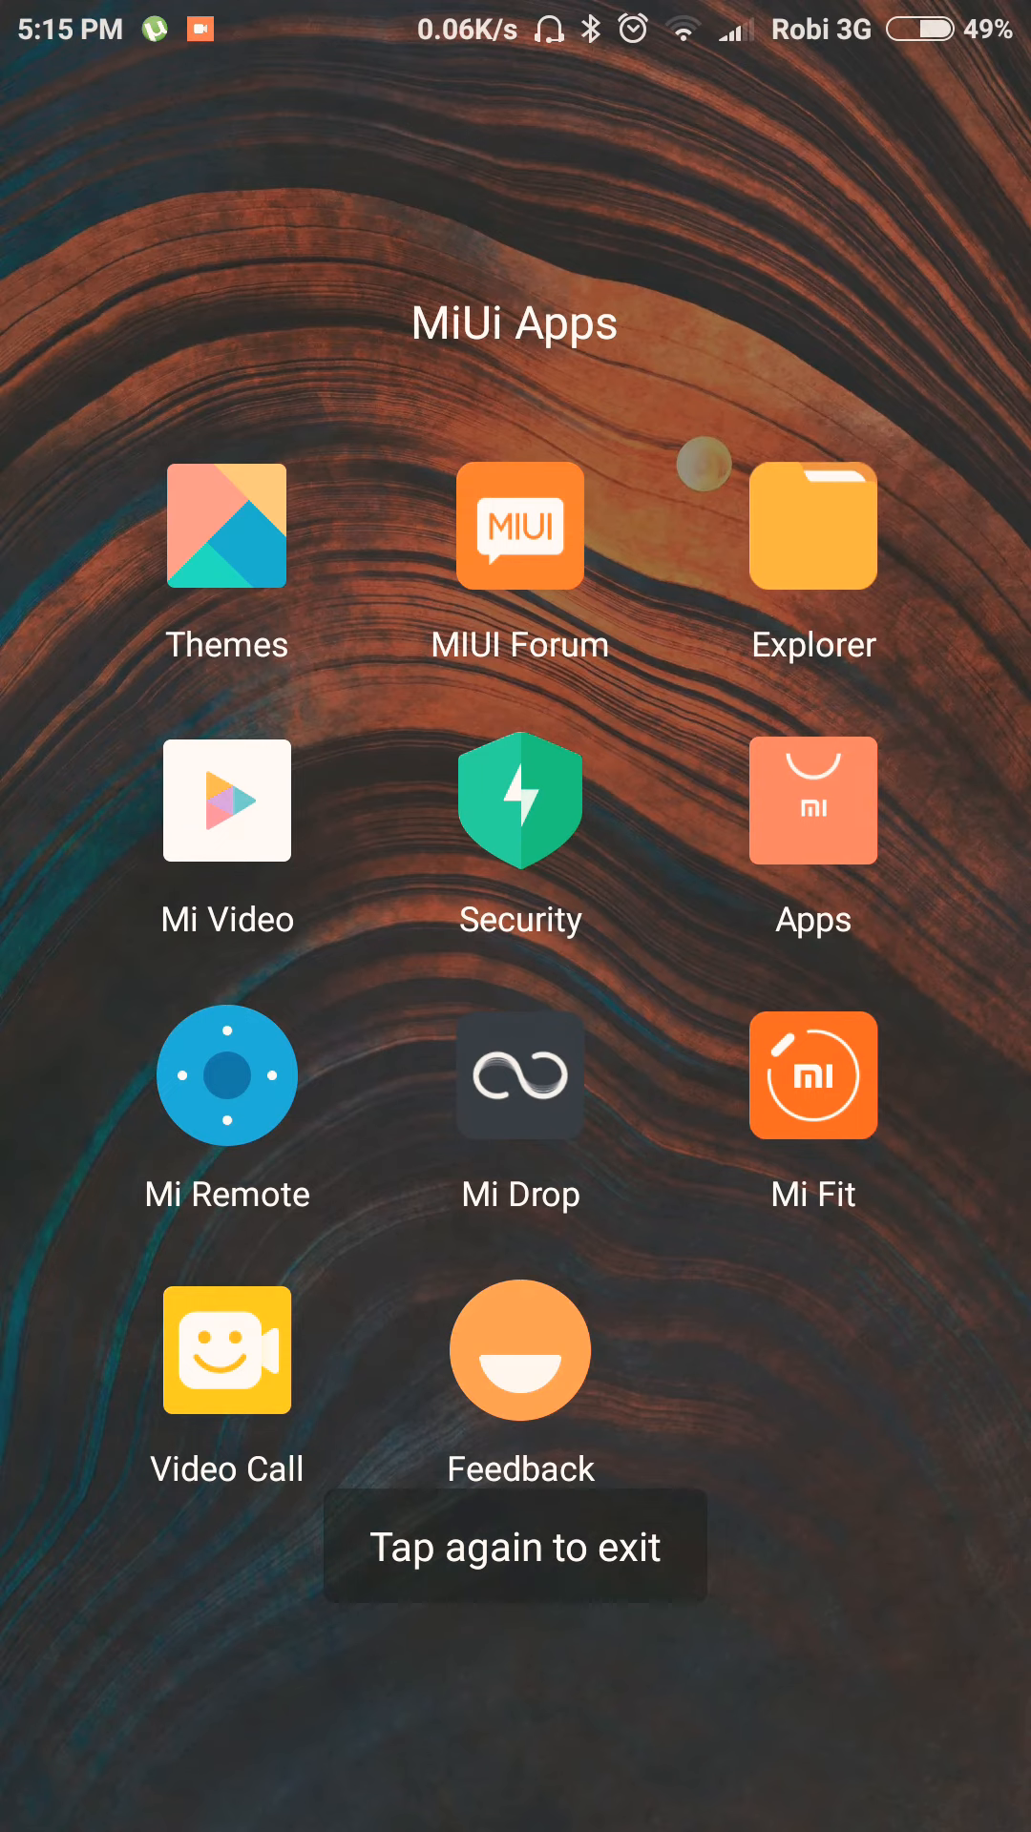